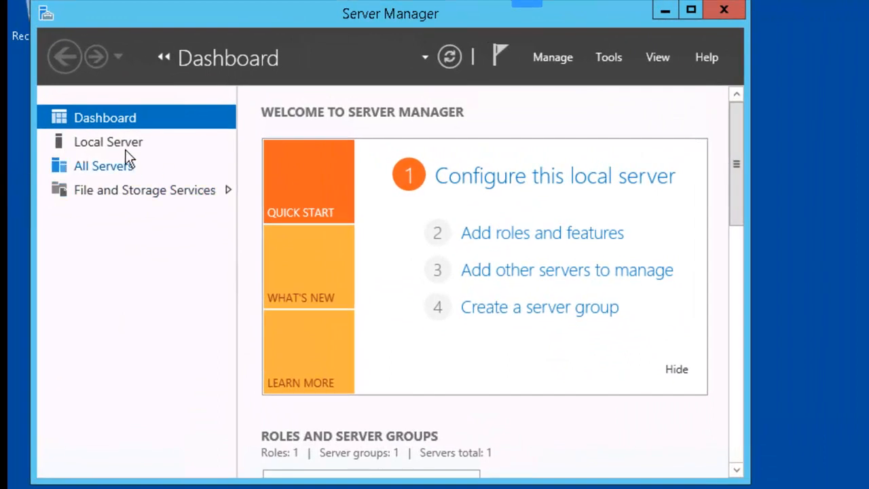
# - Start a Windows PowerShell session from the taskbar
pyautogui.click(109, 142)
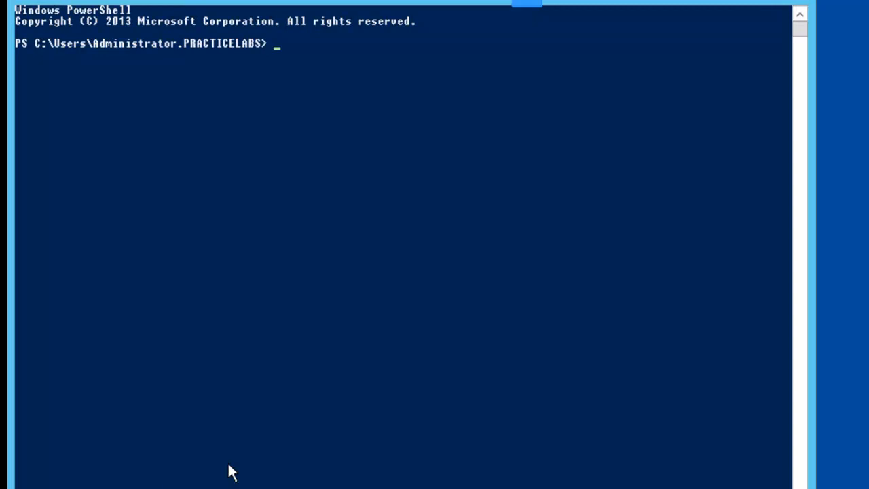
# - Add inbound firewall rule RDP-In allowing TCP port 3389 via netsh advfirewall, retrying after a typo
pyautogui.write('ne')
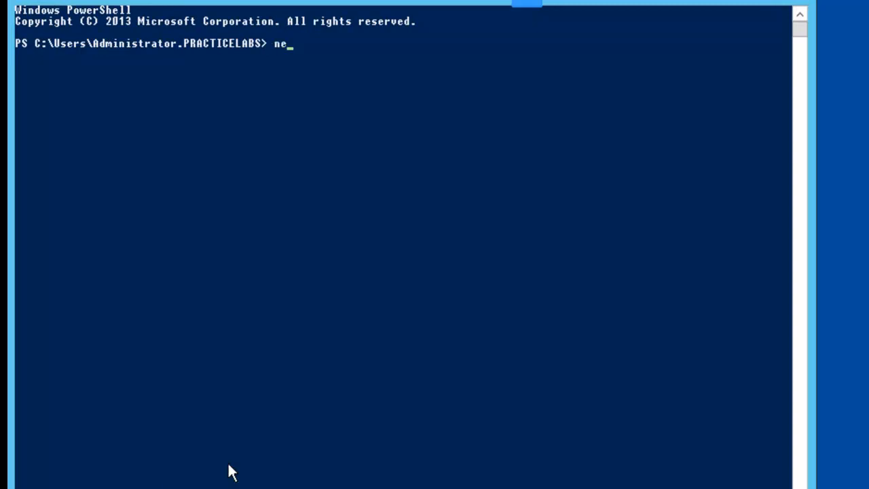
pyautogui.write('tsh ad')
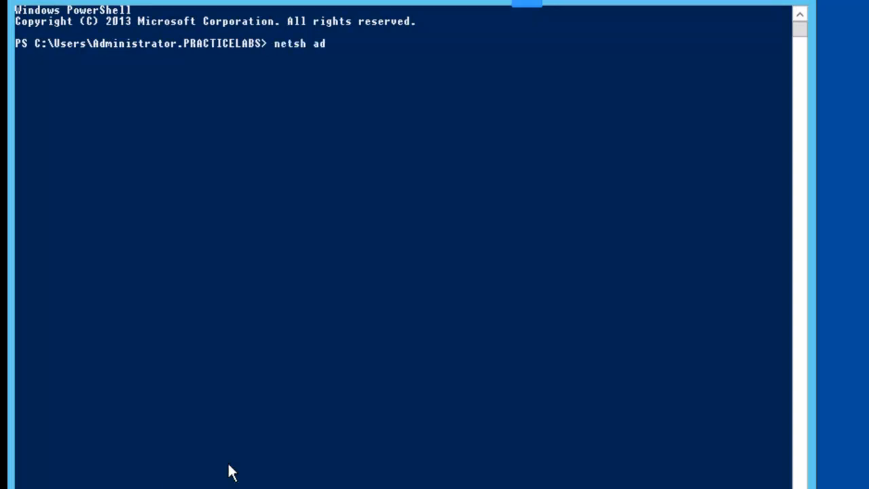
pyautogui.write('vfirewall add r')
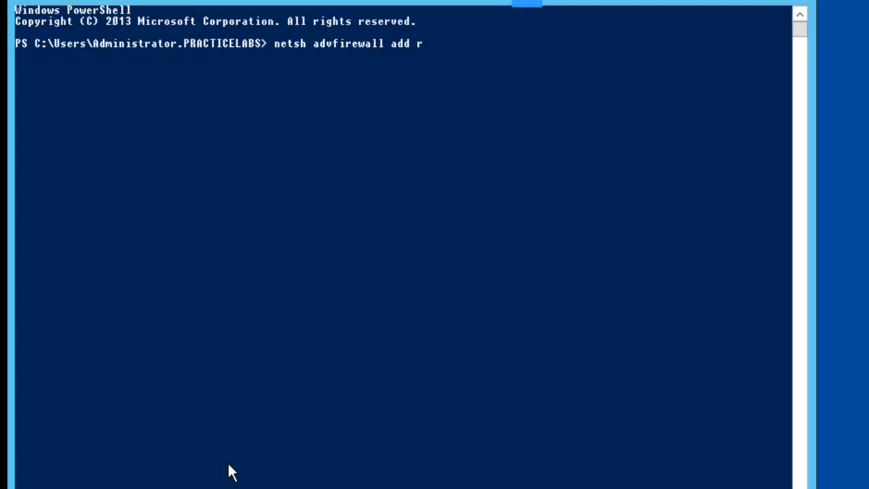
pyautogui.write('ull\\')
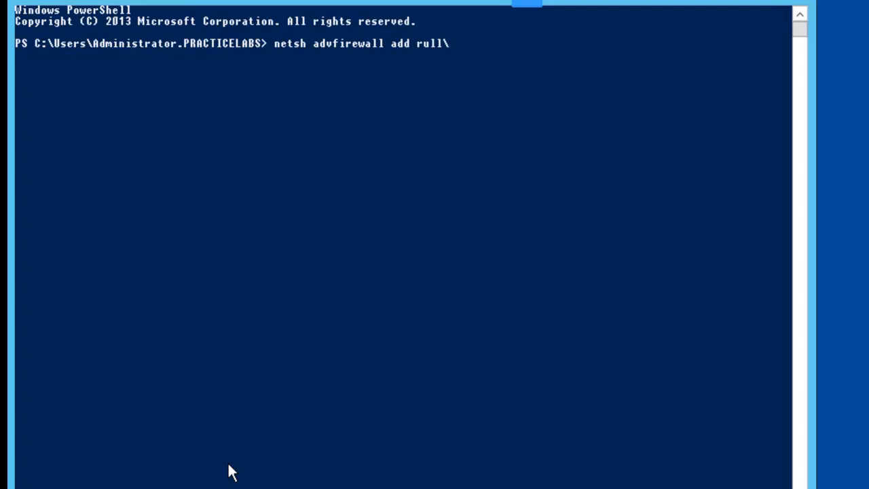
pyautogui.press('Backspace')
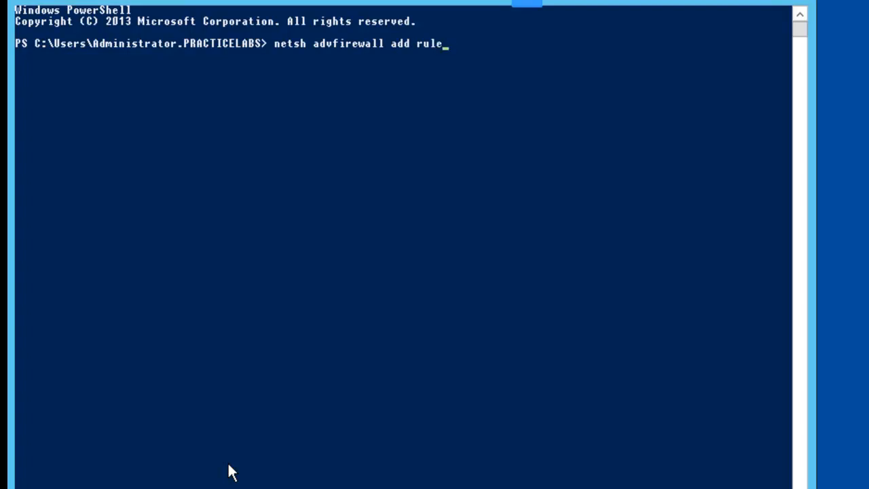
pyautogui.write('name')
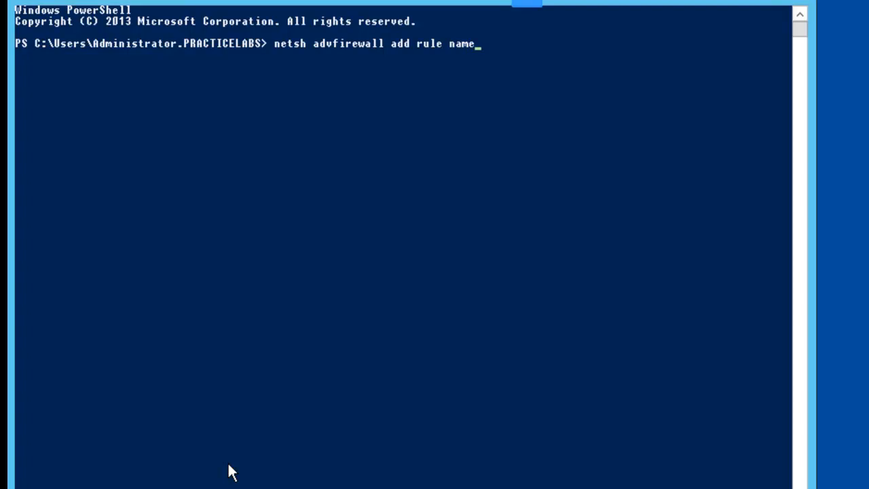
pyautogui.write('=""')
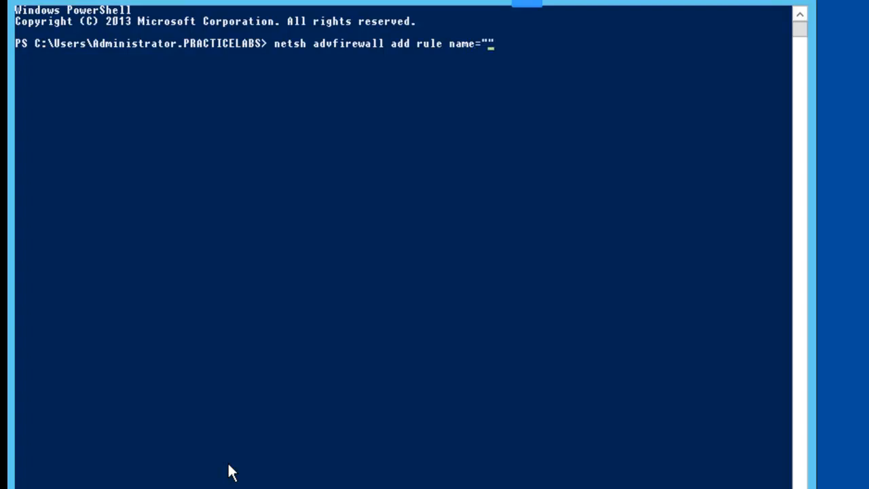
pyautogui.write('RDP')
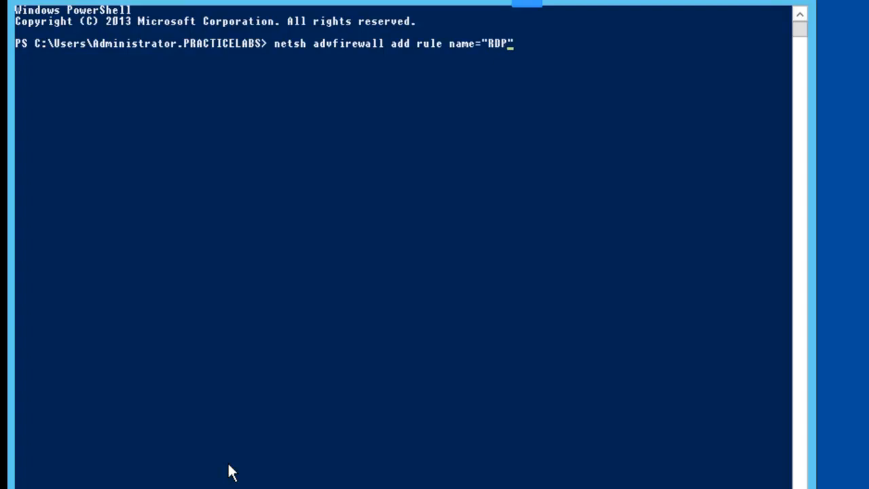
pyautogui.write('--In')
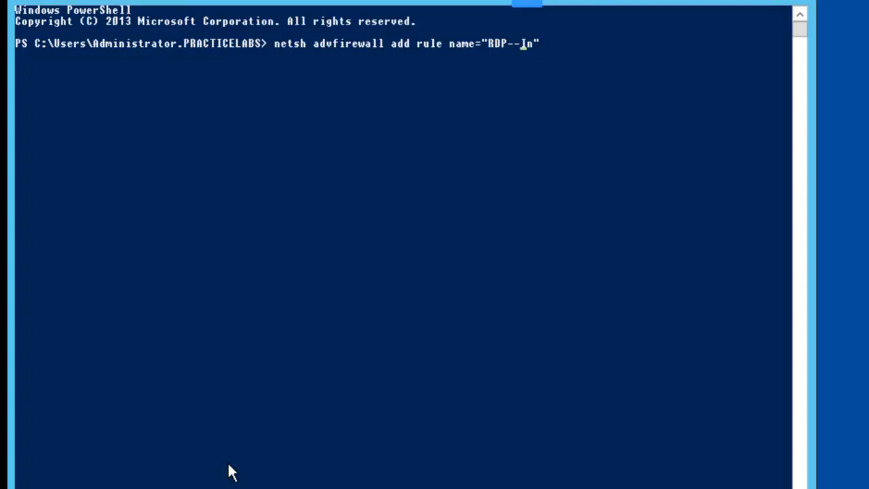
pyautogui.press('Backspace')
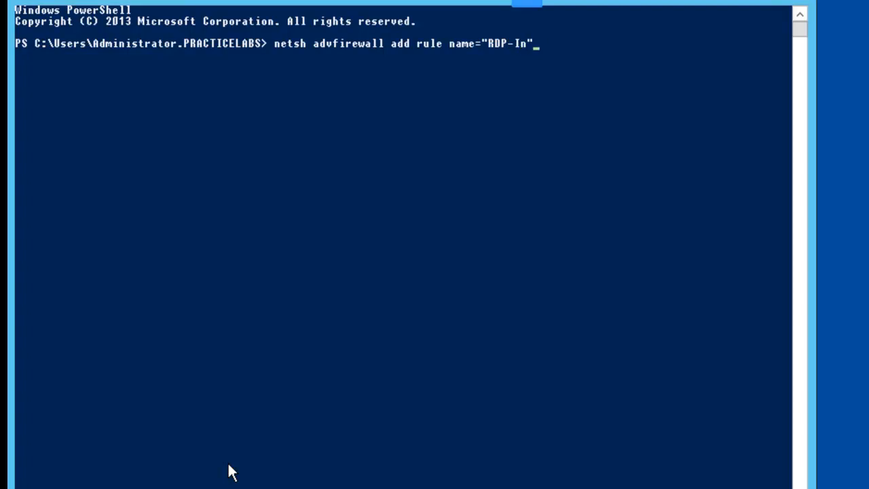
pyautogui.write('dir=in action=allow protocol=TCP localport=3389')
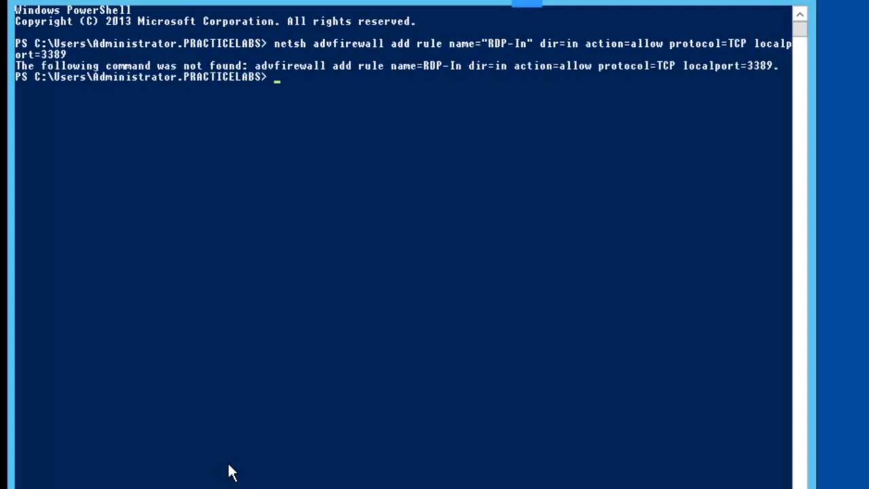
pyautogui.write('netsh advfirewall firewall add rule name="RDP-In" dir=in action=allow protocol=TCP localport=3389')
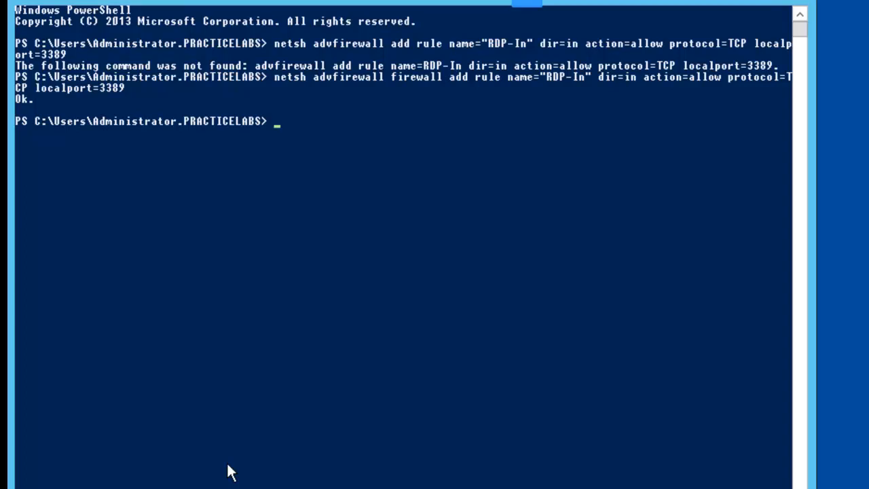
pyautogui.moveTo(210, 455)
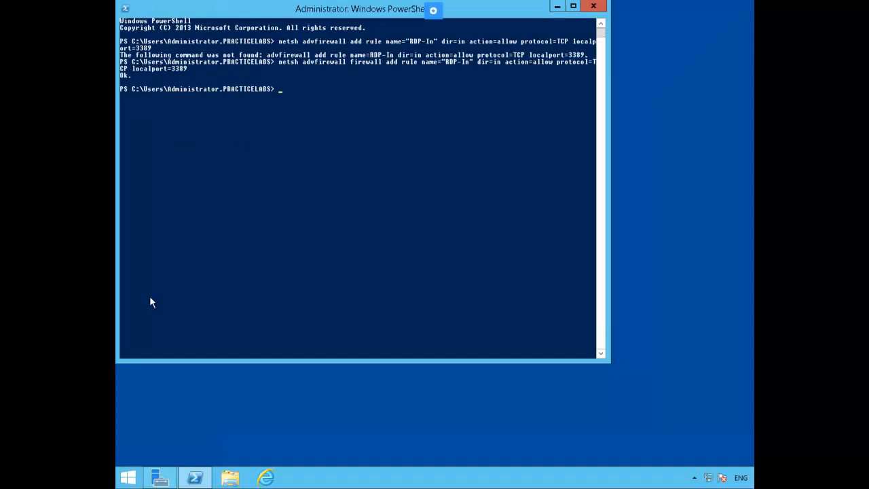
# - Finish the RDP-In firewall rule and load the DISM module with Import-Module
pyautogui.click(573, 5)
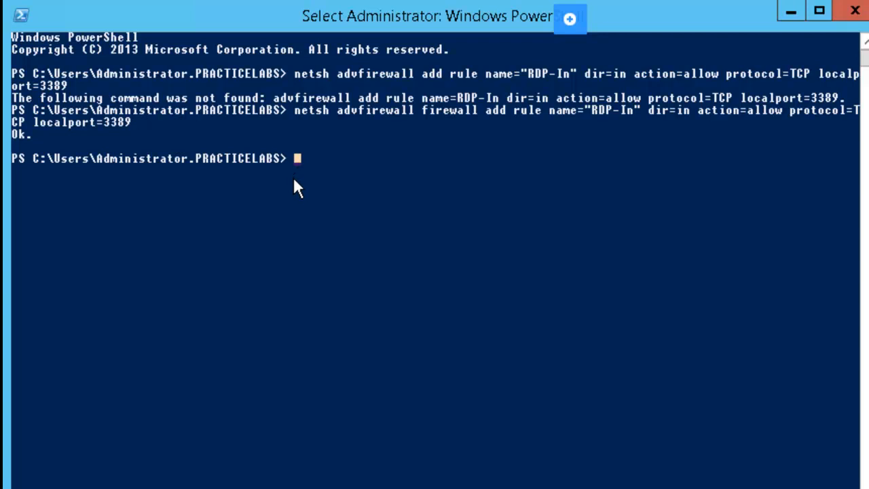
pyautogui.write('In')
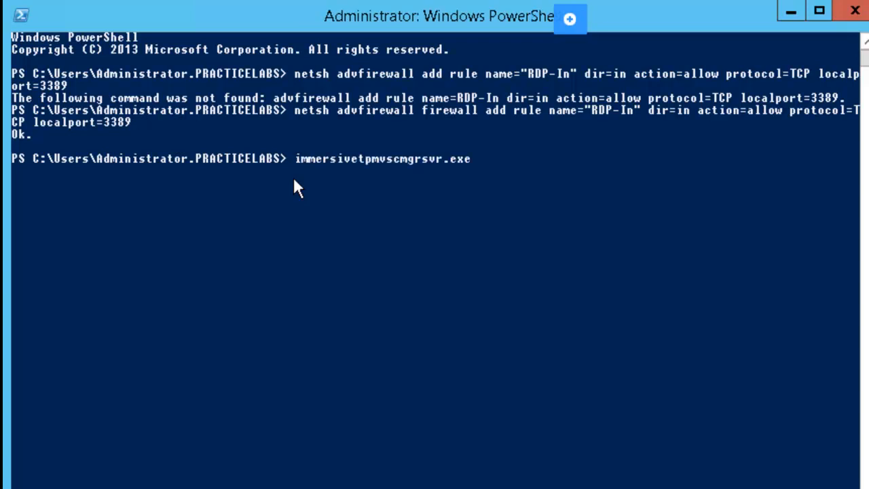
pyautogui.write('Import-BCCachePackage')
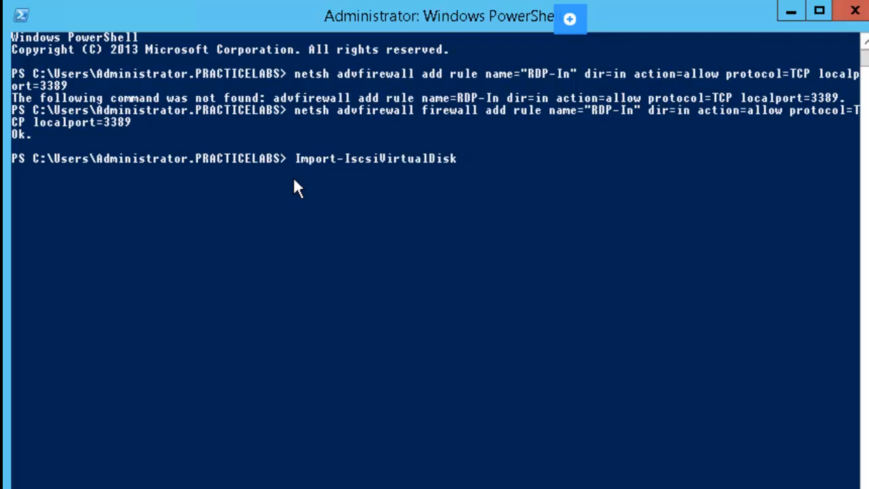
pyautogui.write('Import-Module DISM')
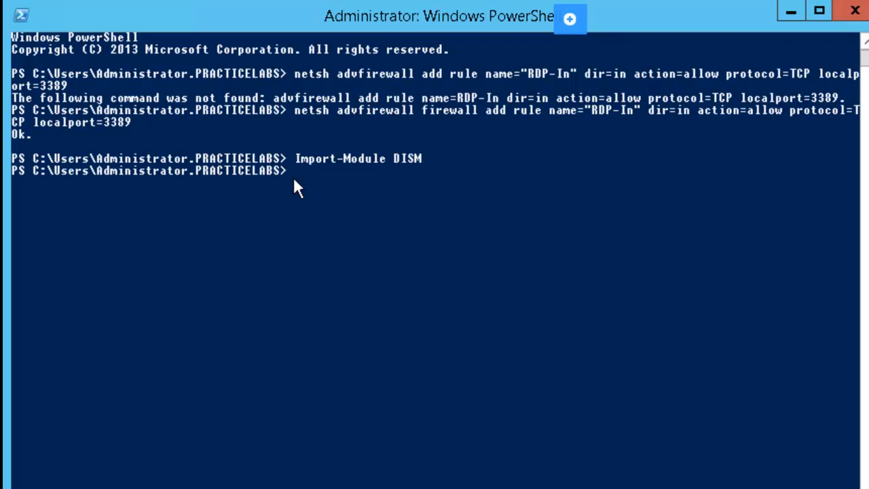
# - Run Disable-WindowsOptionalFeature -Online -FeatureName servercore-fullserver to convert to Server Core
pyautogui.write('d')
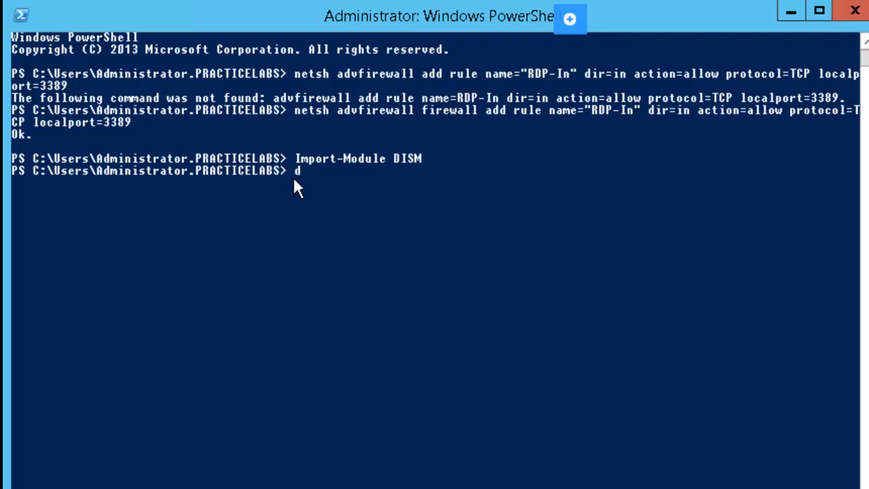
pyautogui.write('Disable-BC')
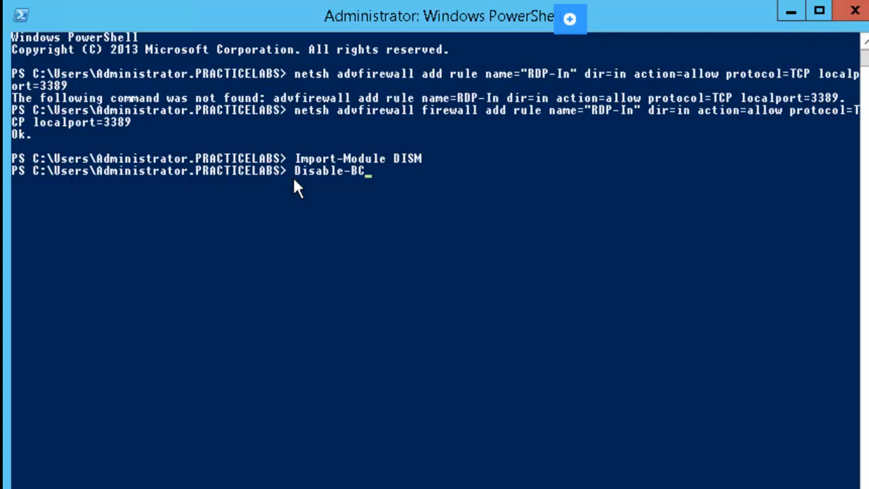
pyautogui.press('Backspace')
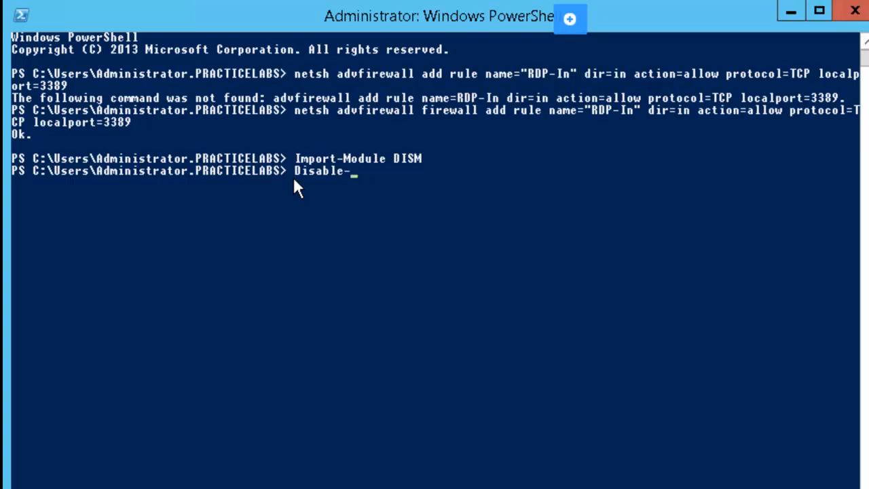
pyautogui.write('win')
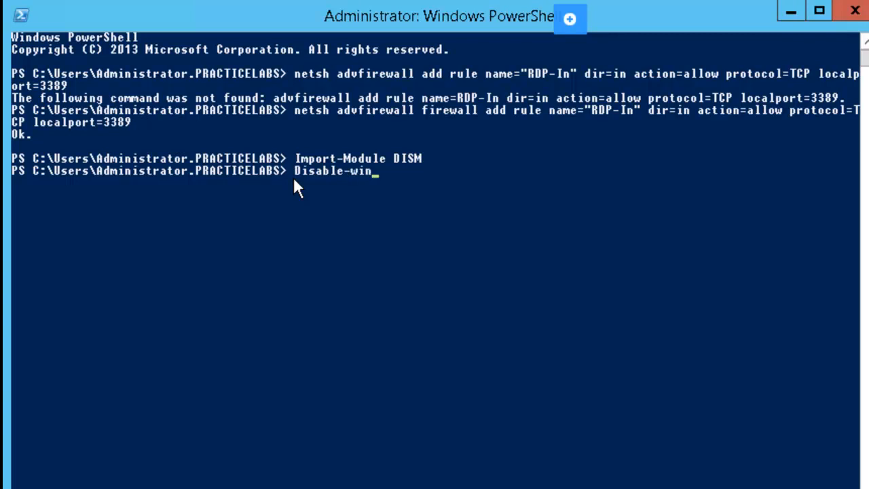
pyautogui.write('dowsOptionalFeature')
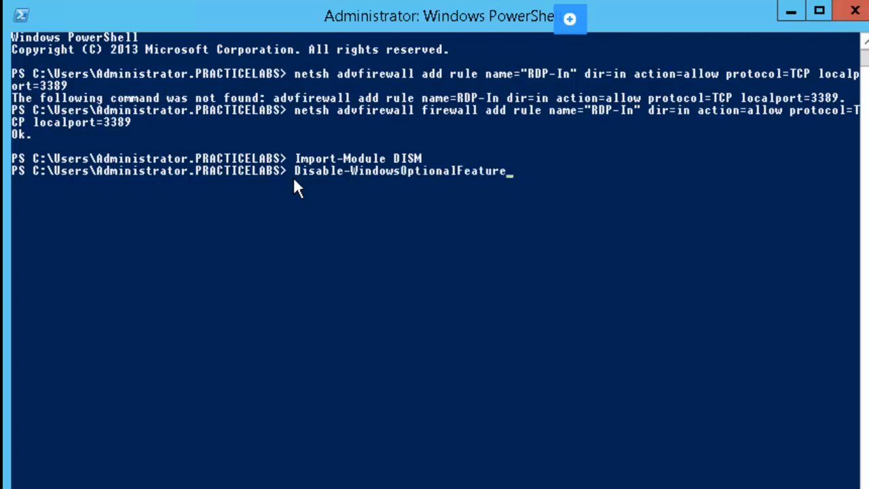
pyautogui.write('-o')
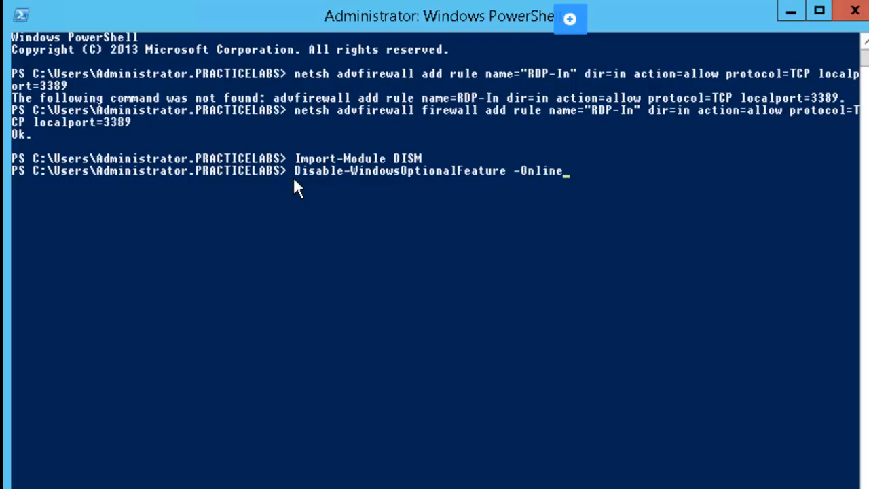
pyautogui.write('-fea')
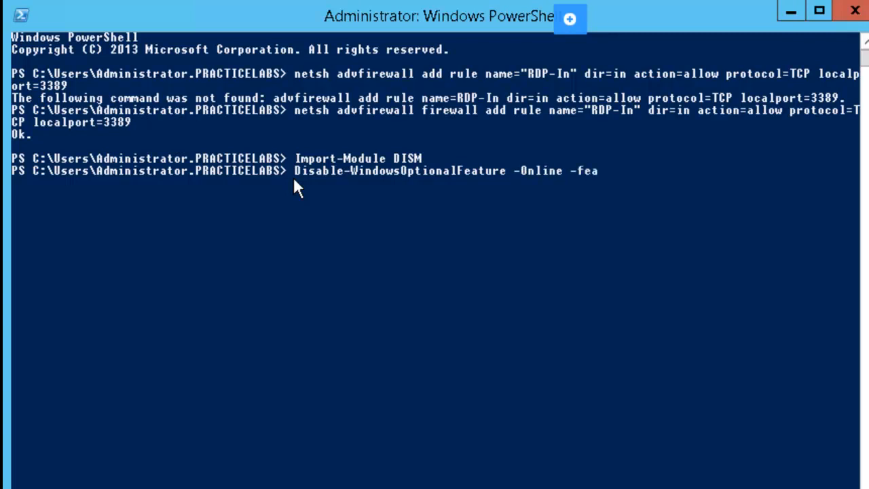
pyautogui.write('ture')
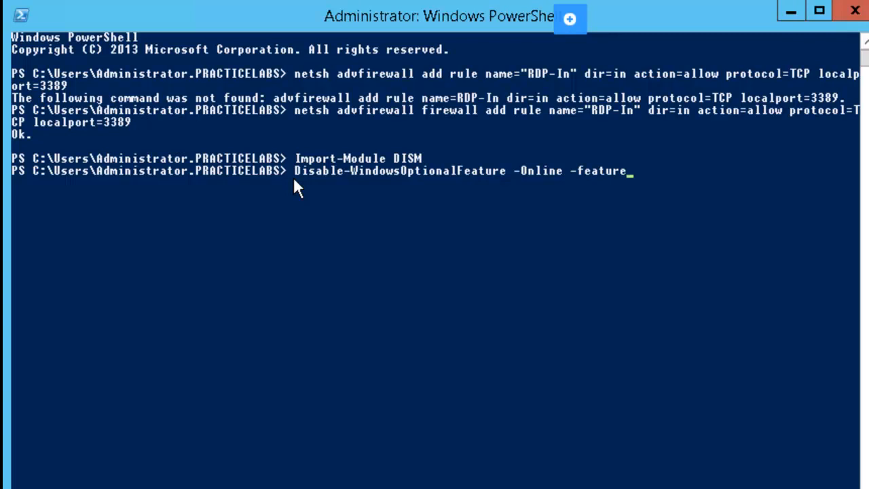
pyautogui.write('Name')
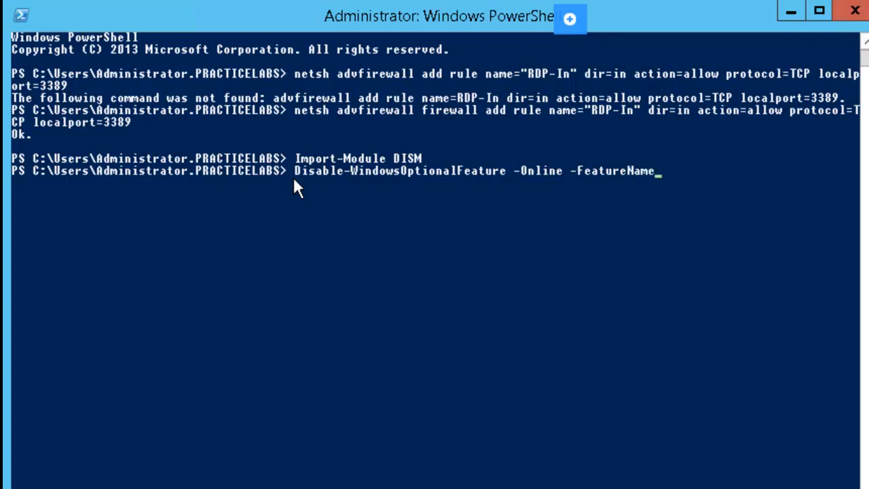
pyautogui.write('server')
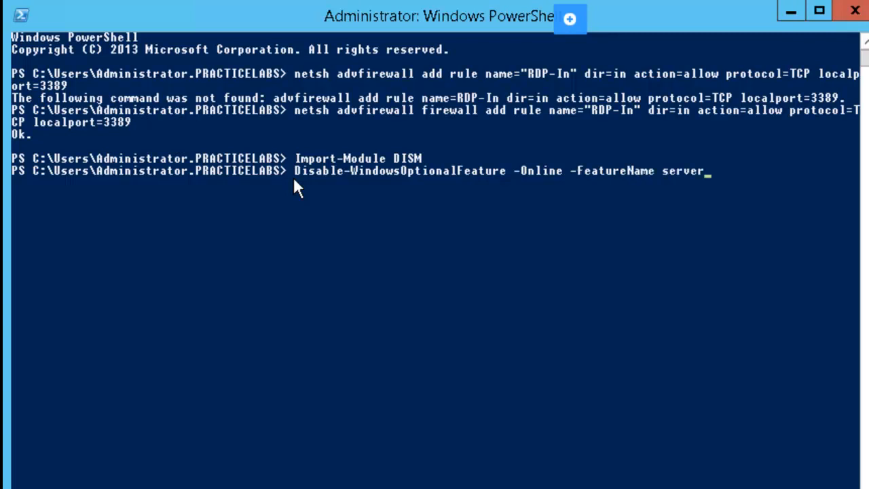
pyautogui.write('c')
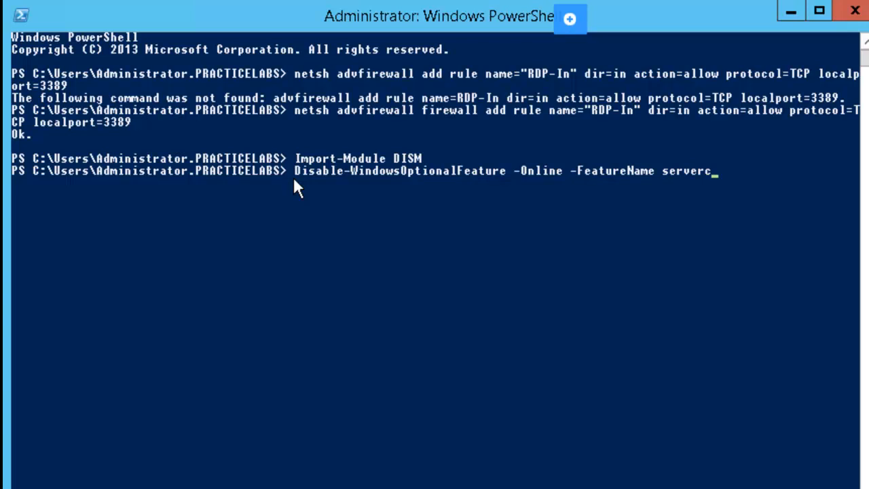
pyautogui.write('ore-')
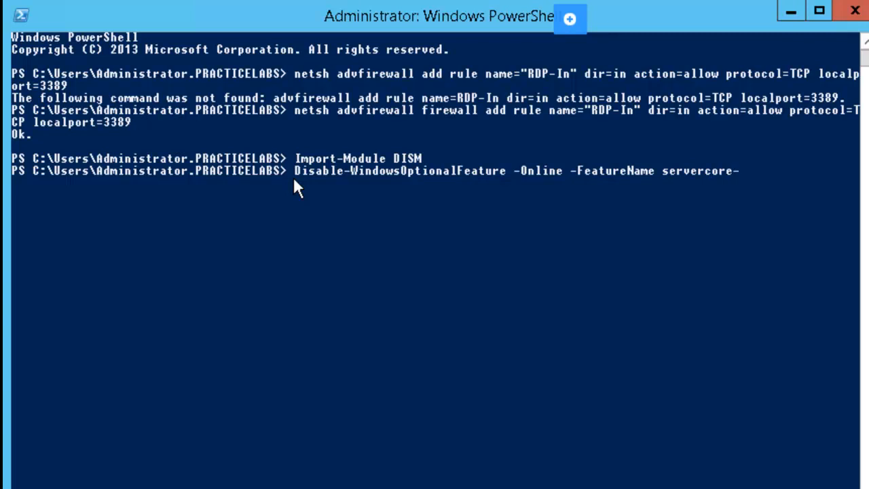
pyautogui.write('fullserver')
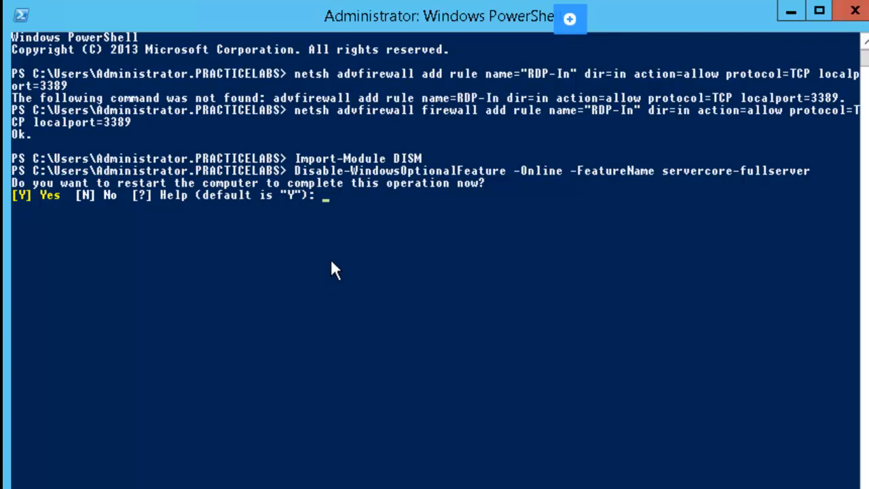
pyautogui.moveTo(302, 147)
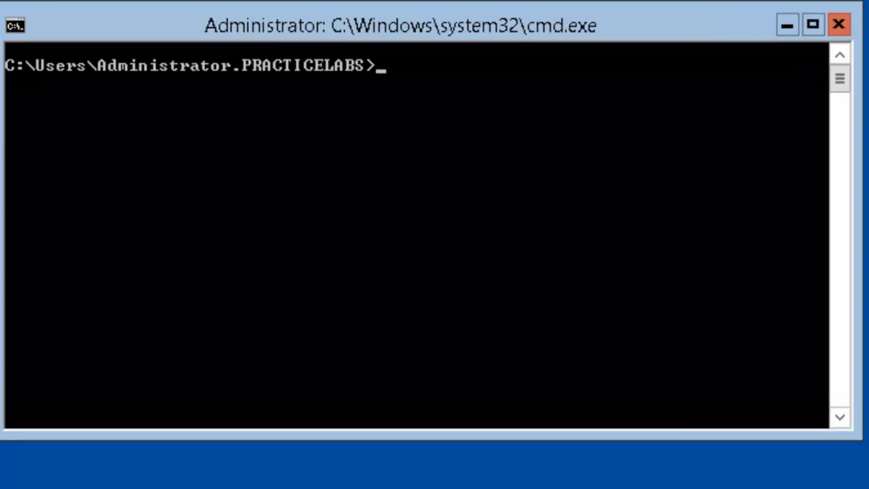
pyautogui.moveTo(47, 482)
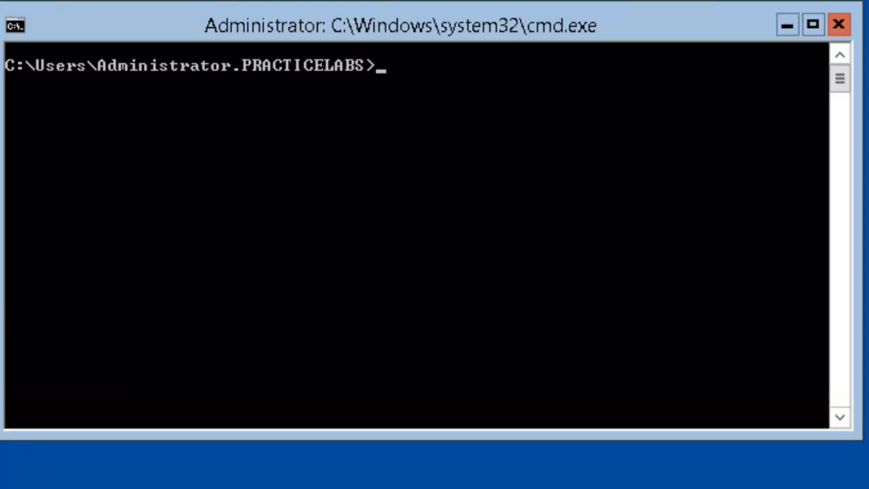
pyautogui.moveTo(527, 81)
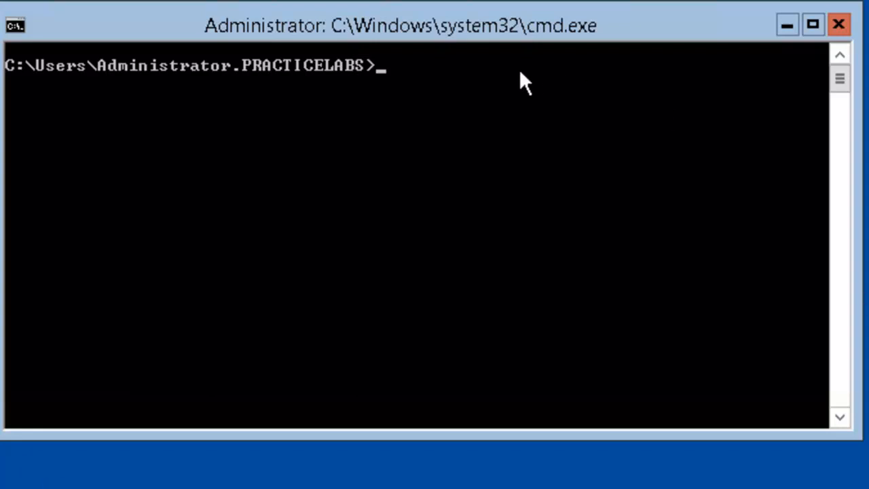
pyautogui.moveTo(381, 111)
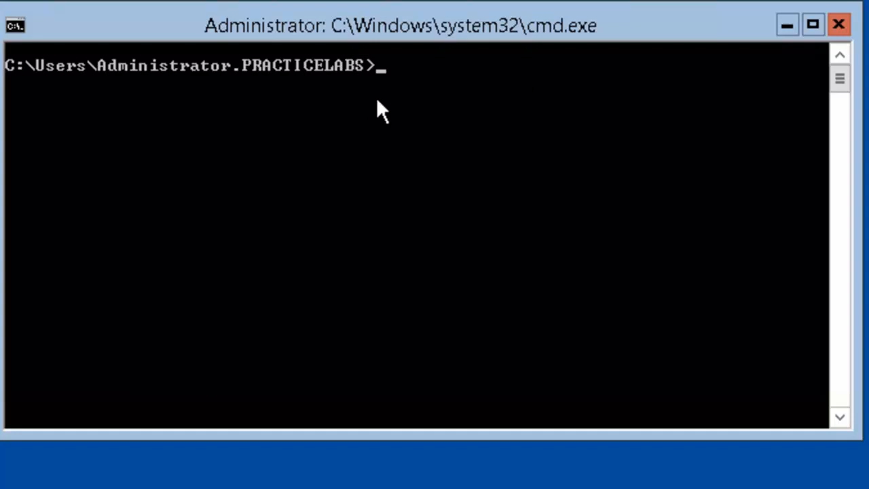
pyautogui.moveTo(399, 75)
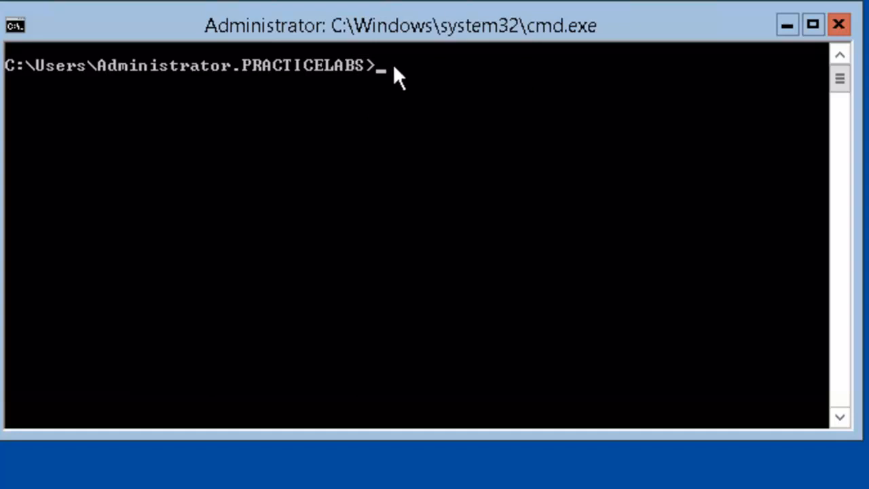
pyautogui.moveTo(380, 111)
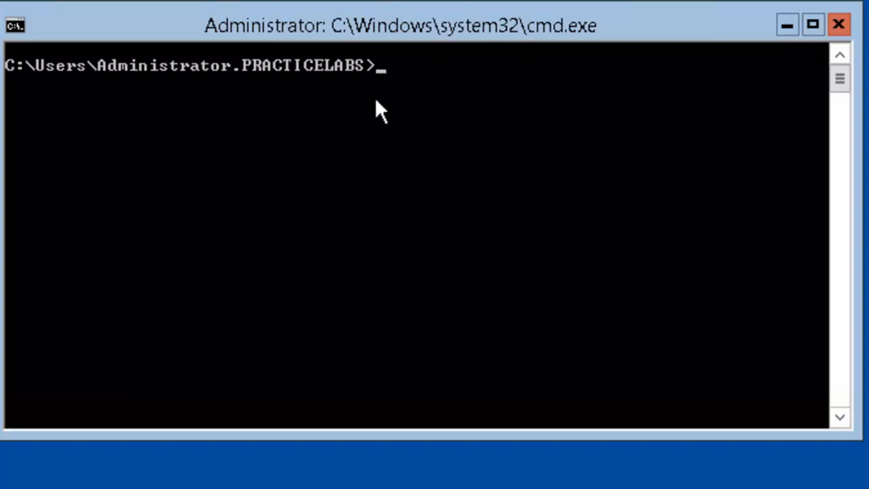
# - Confirm hostname PLABDM01 and ping plabdc01.practicelabs.com with no packet loss
pyautogui.write('hos')
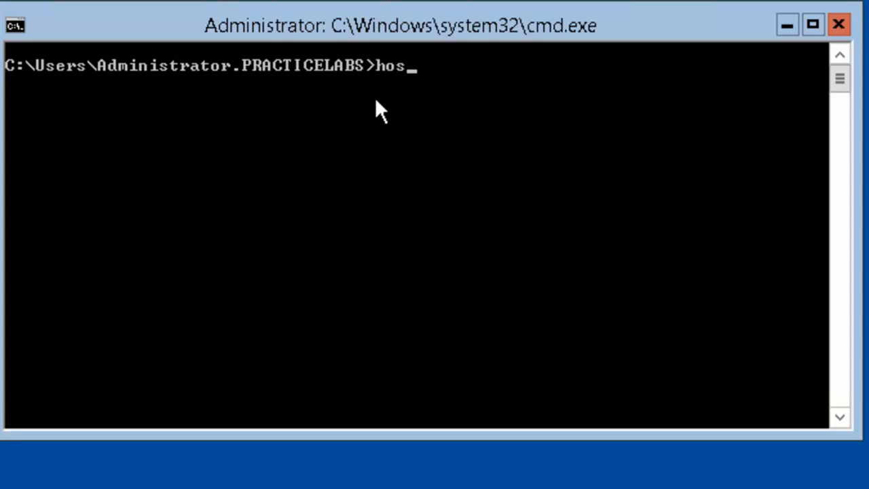
pyautogui.write('tname')
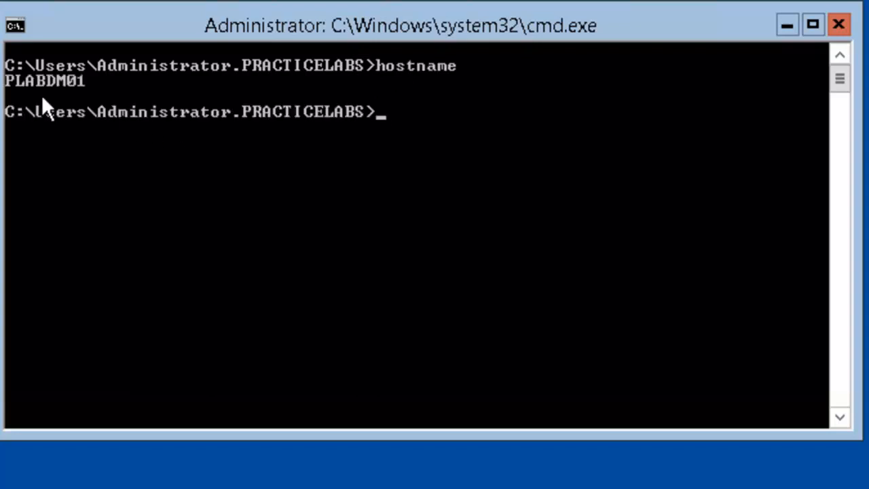
pyautogui.moveTo(73, 111)
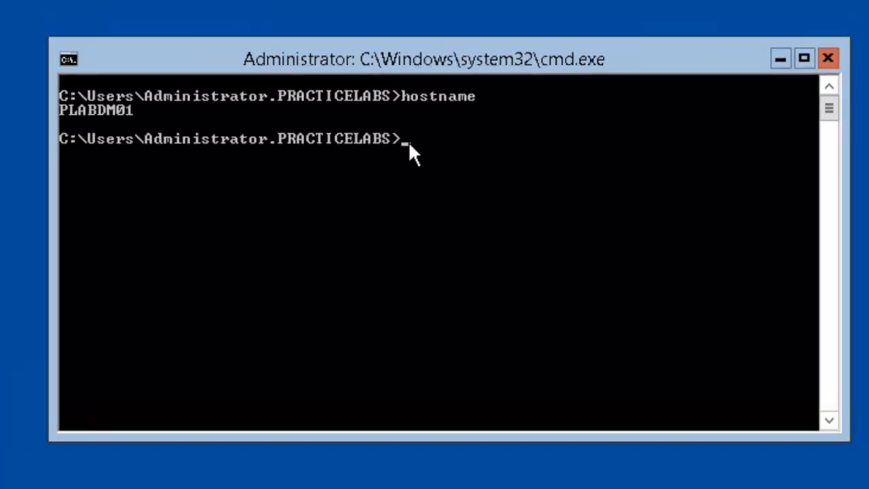
pyautogui.write('pin')
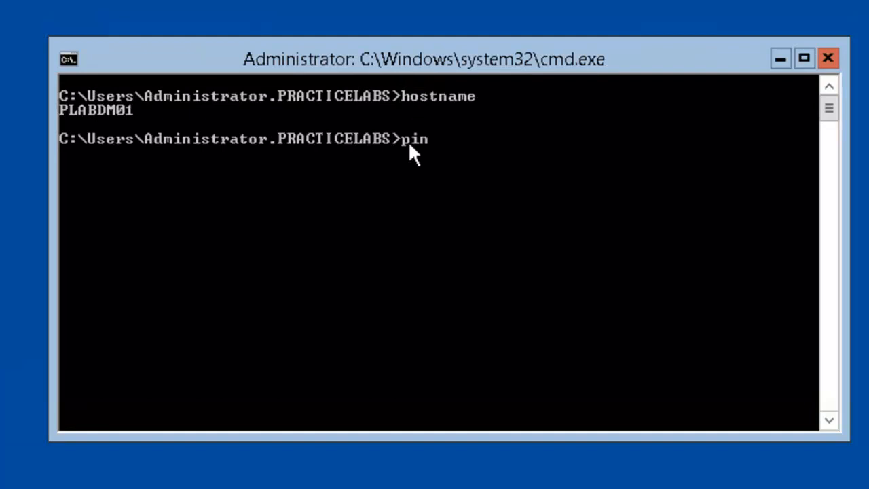
pyautogui.write('g')
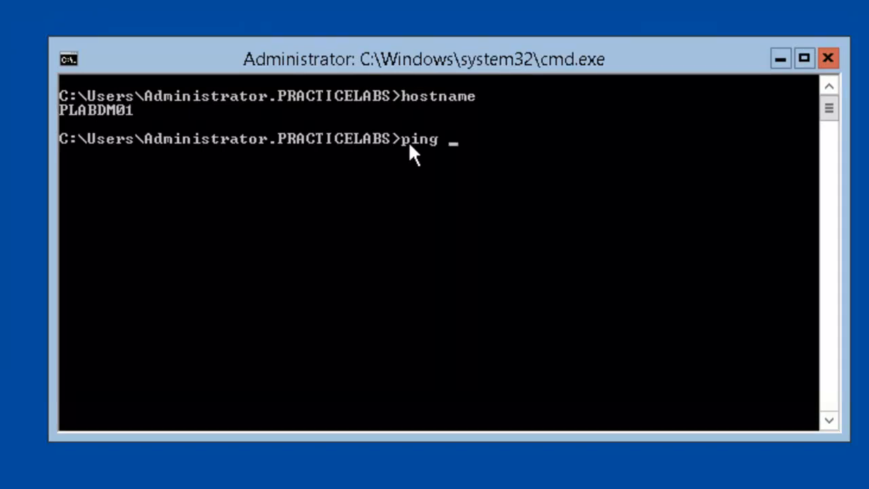
pyautogui.write('pla')
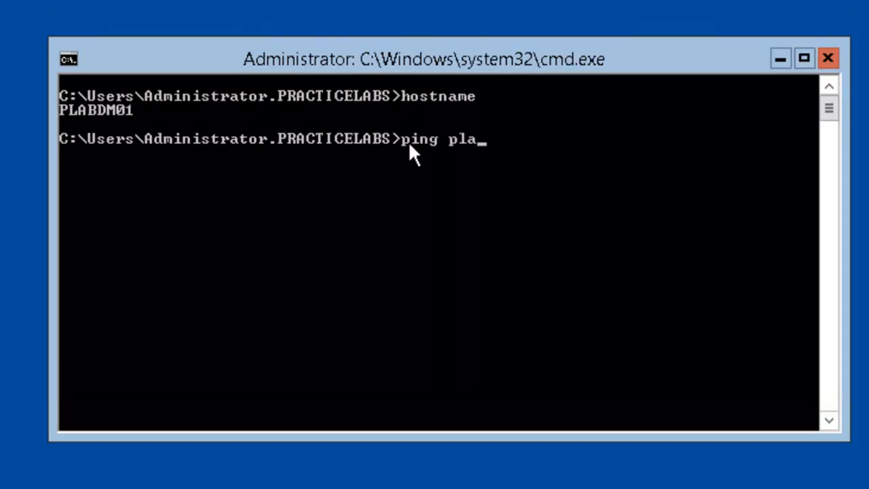
pyautogui.write('bdc')
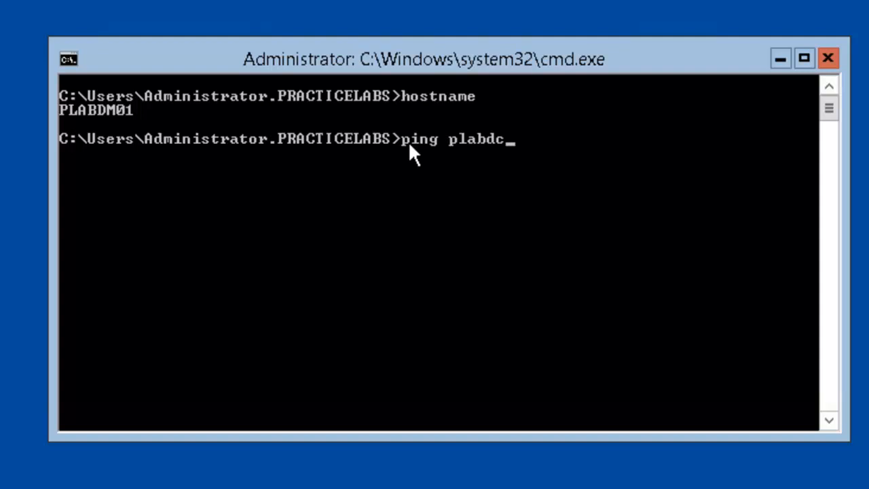
pyautogui.write('01.practicelabs.com')
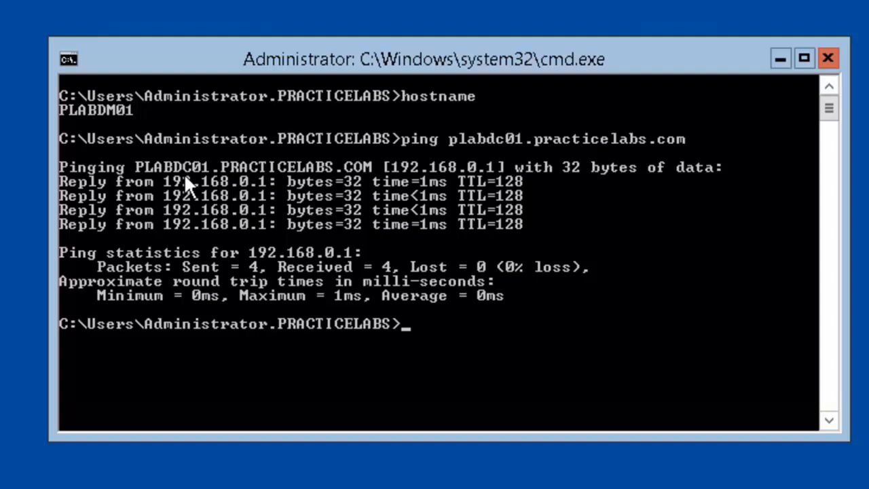
pyautogui.moveTo(201, 187)
pyautogui.write('powershel')
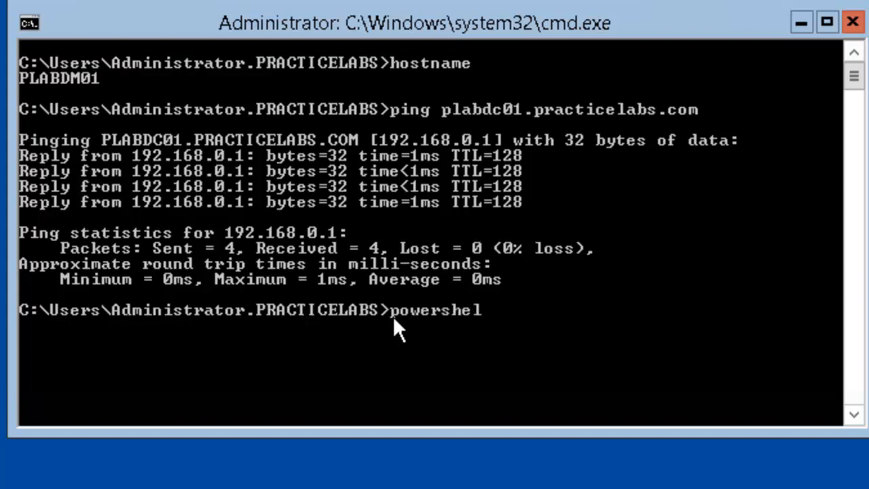
# - Start PowerShell and run Add-WindowsFeature ad-domain-services -IncludeManagementTools
pyautogui.press('enter')
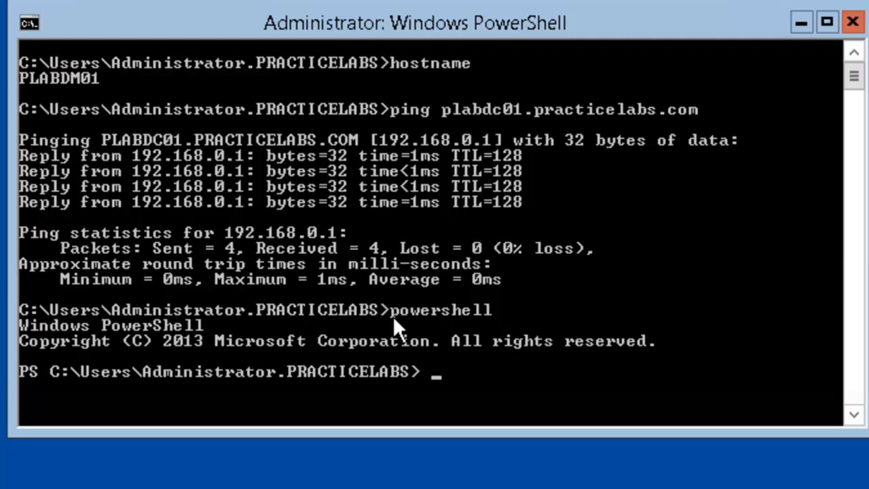
pyautogui.write('Add-WindowsFeature ad-domain-services -IncludeManagementTools')
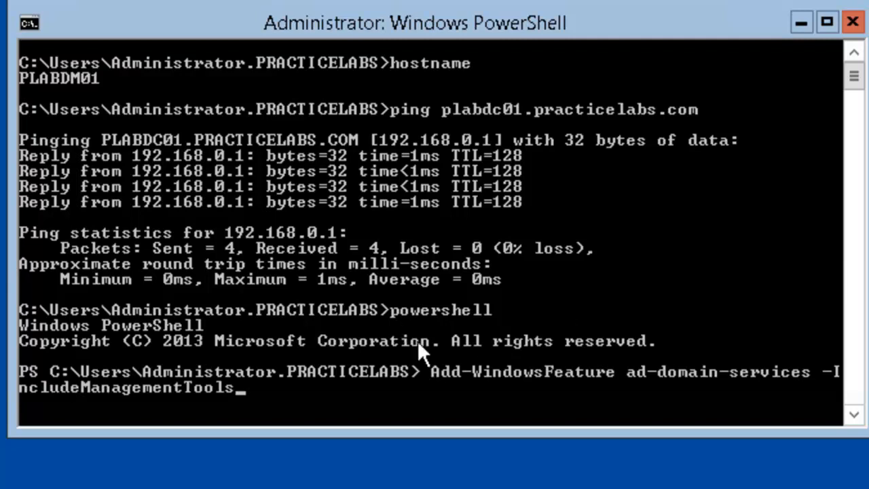
pyautogui.moveTo(595, 397)
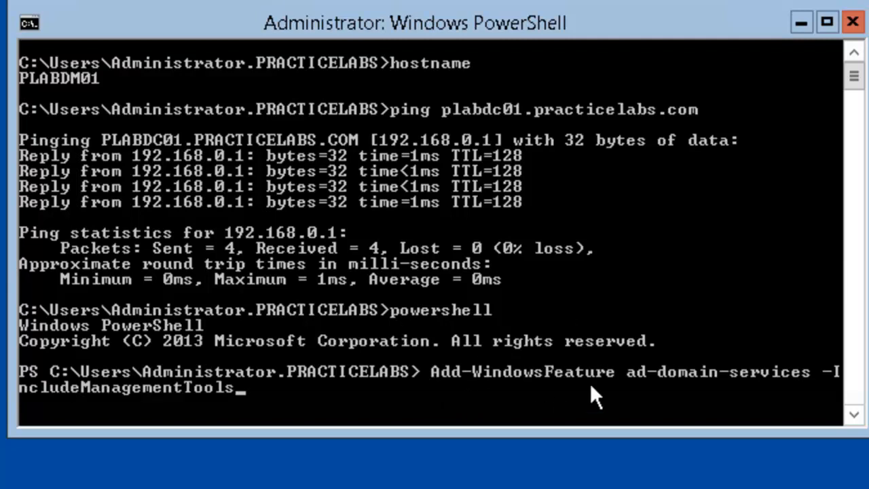
pyautogui.moveTo(826, 394)
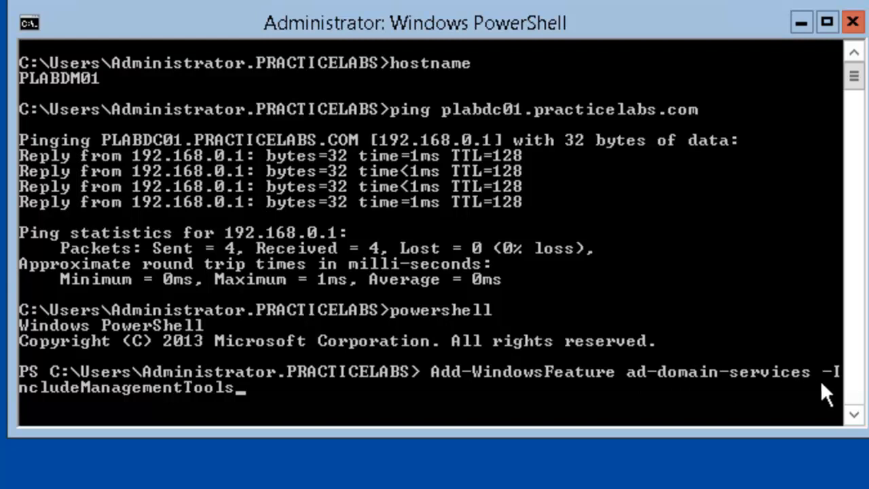
pyautogui.moveTo(285, 401)
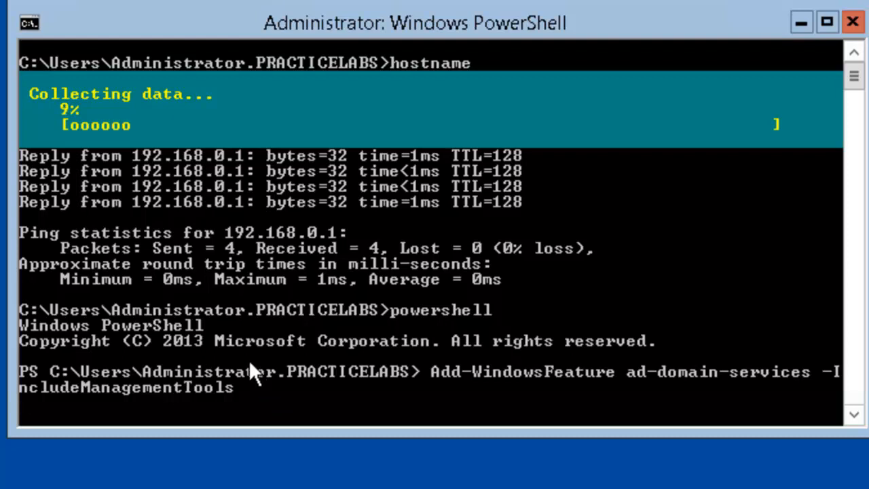
pyautogui.moveTo(304, 399)
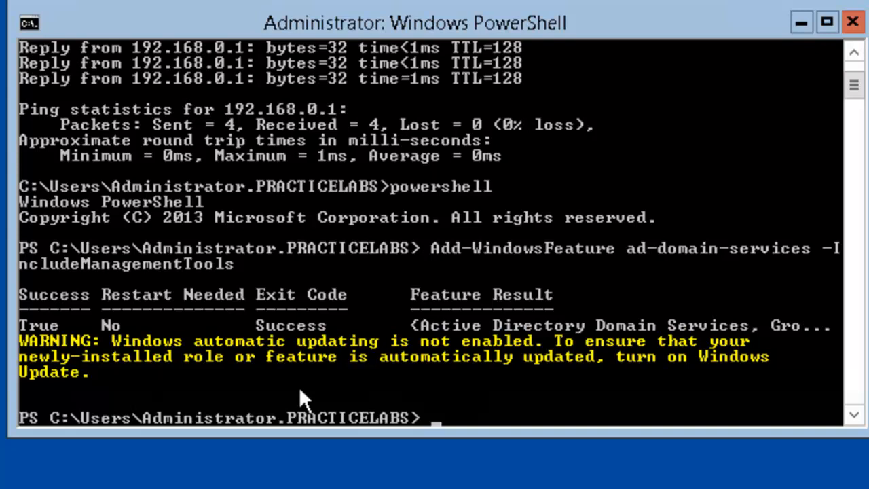
pyautogui.moveTo(356, 400)
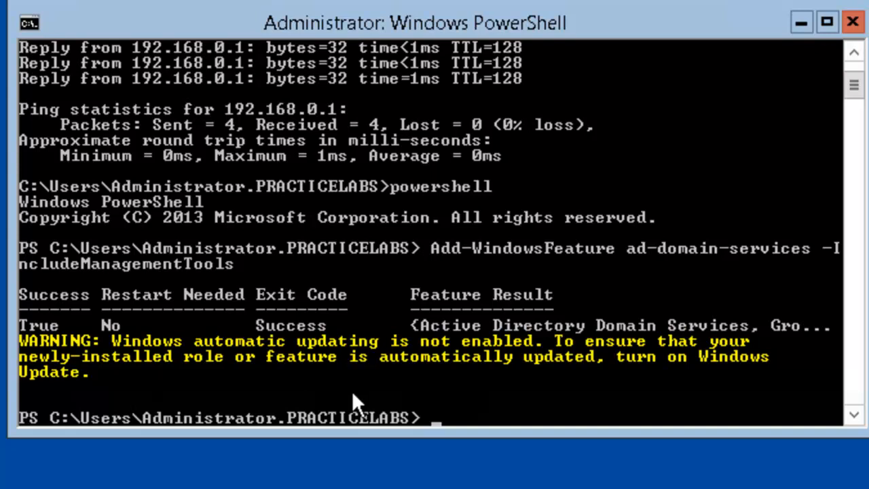
pyautogui.moveTo(435, 424)
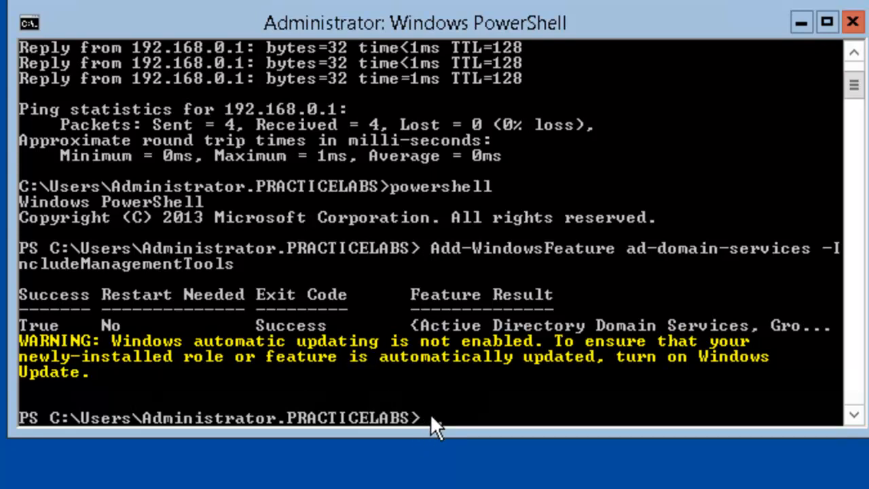
# - Run Install-ADDSDomainController -DomainName practicelabs.com to begin promotion
pyautogui.write('insta')
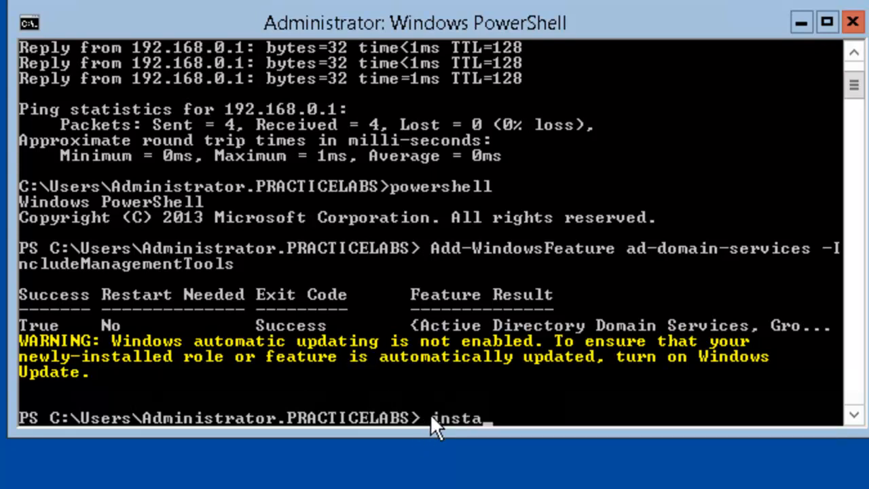
pyautogui.write('ll')
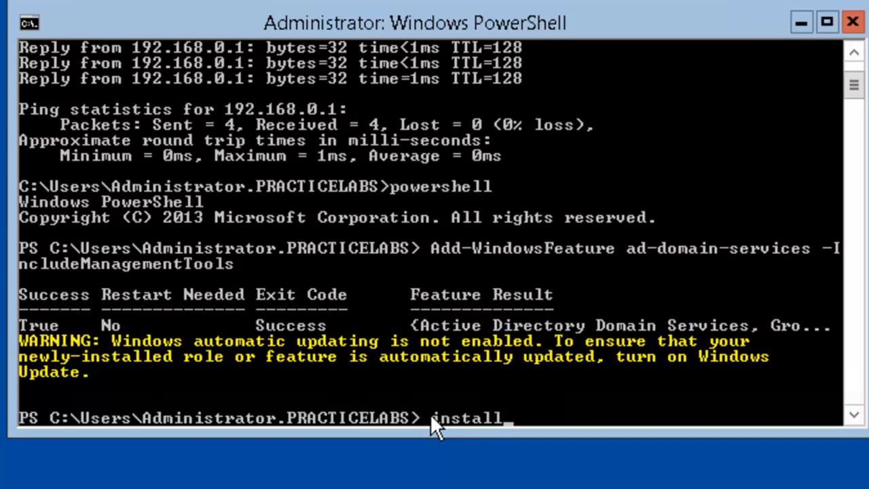
pyautogui.write('-')
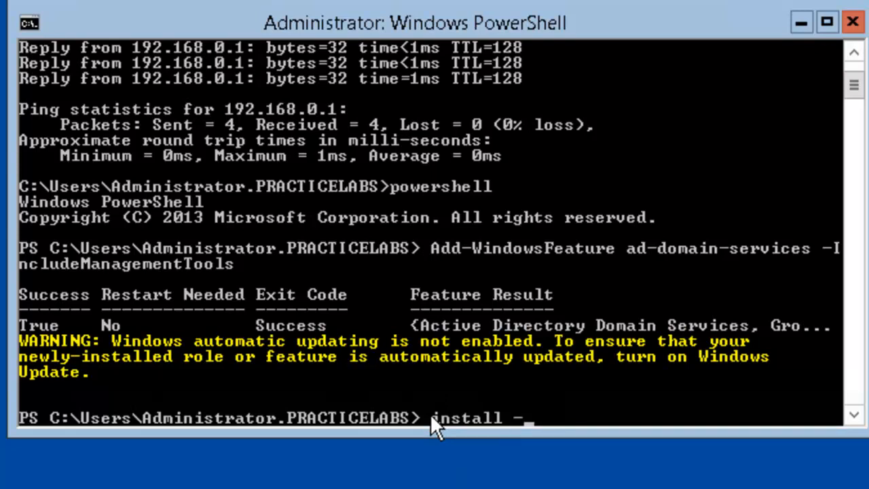
pyautogui.write('adds')
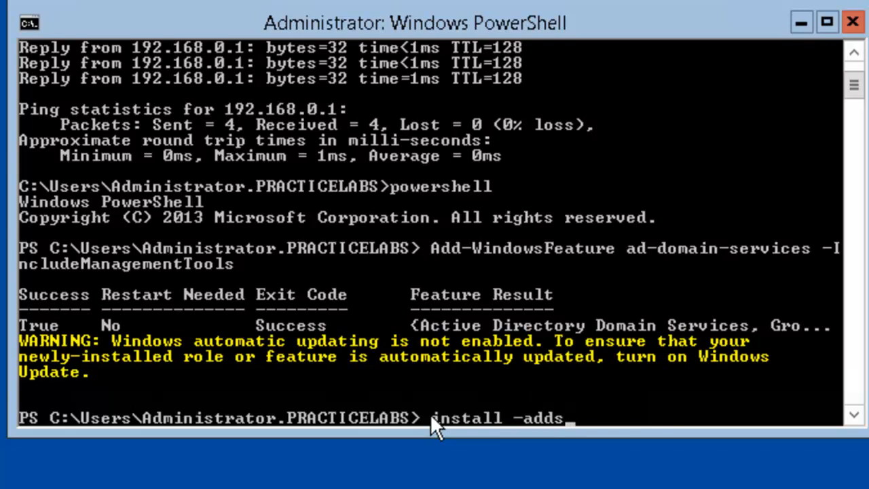
pyautogui.write('d')
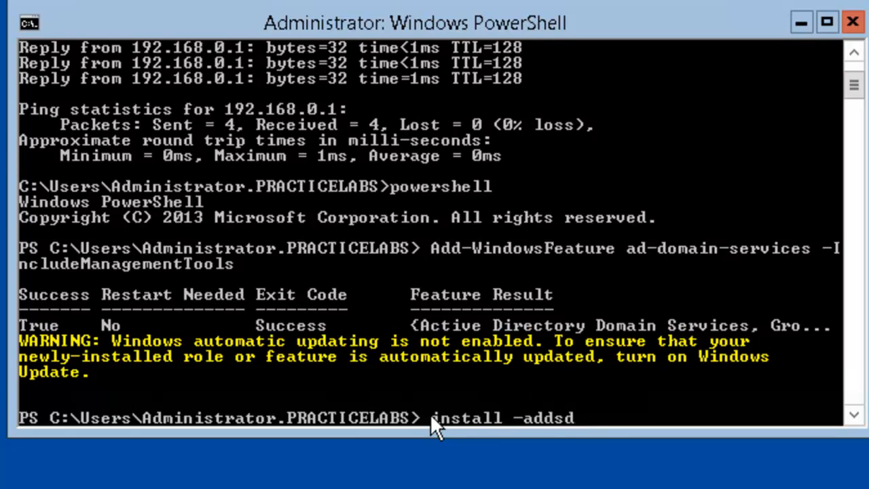
pyautogui.write('omai')
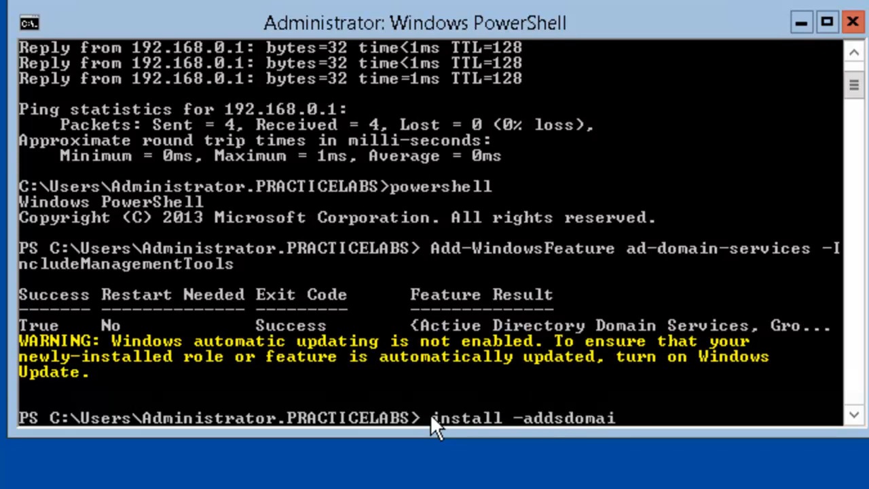
pyautogui.write('ncontro')
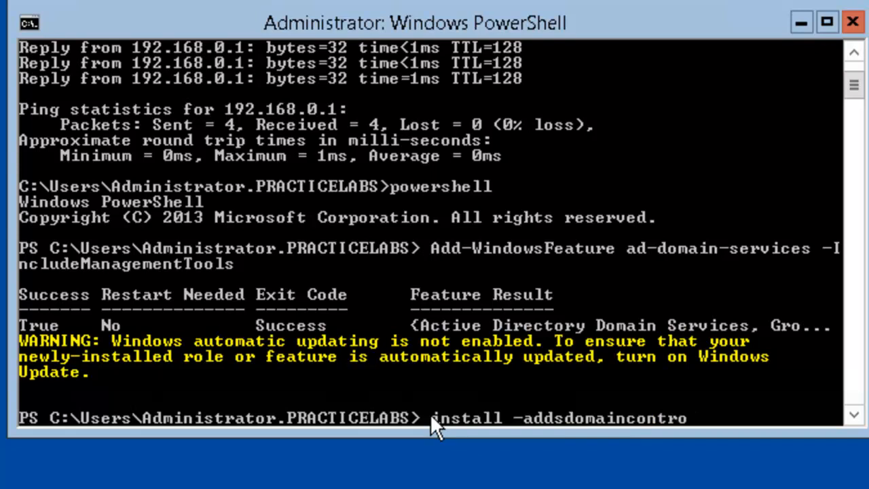
pyautogui.write('ller')
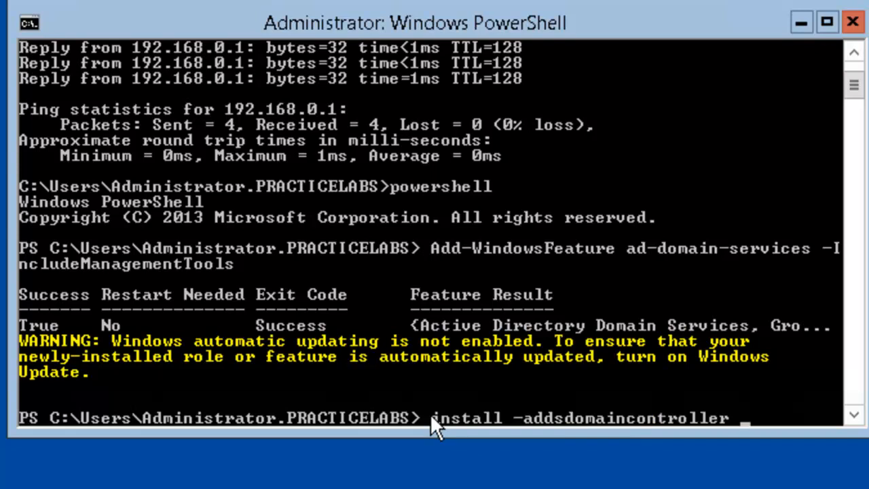
pyautogui.write('-domain')
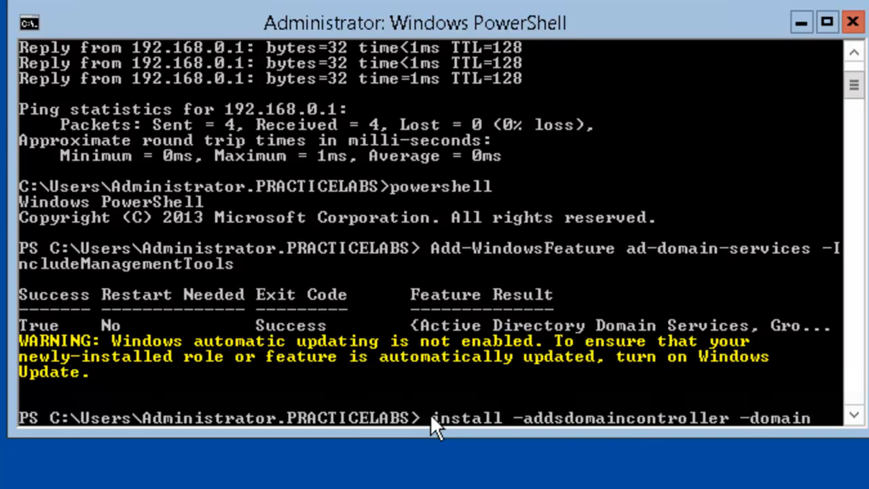
pyautogui.write('name')
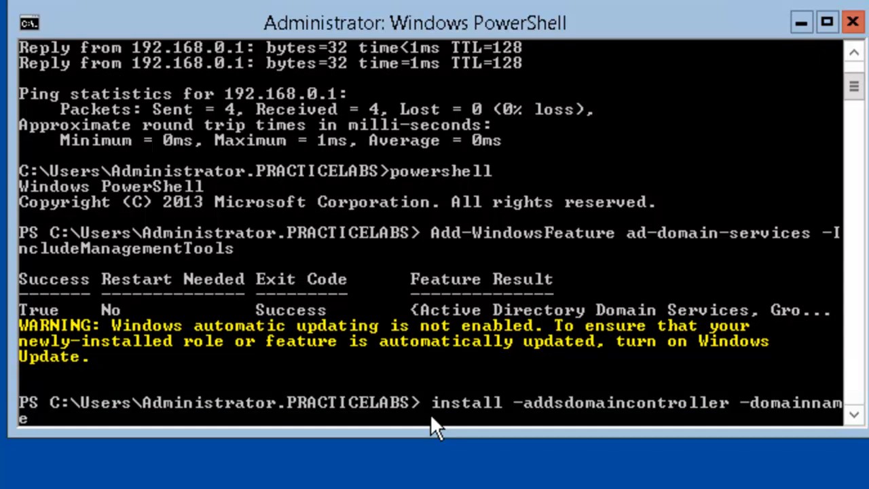
pyautogui.write('practic')
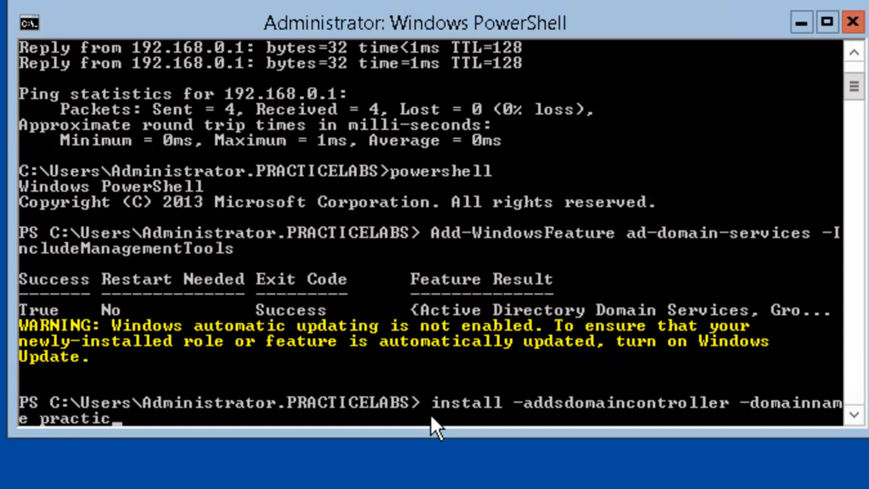
pyautogui.write('elabs.com')
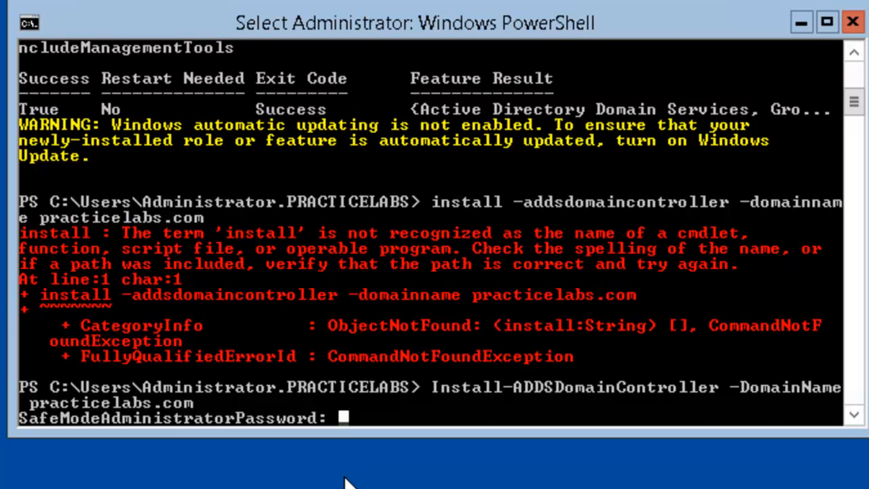
# - Enter and confirm the Safe Mode administrator password and answer Y to continue
pyautogui.write('****')
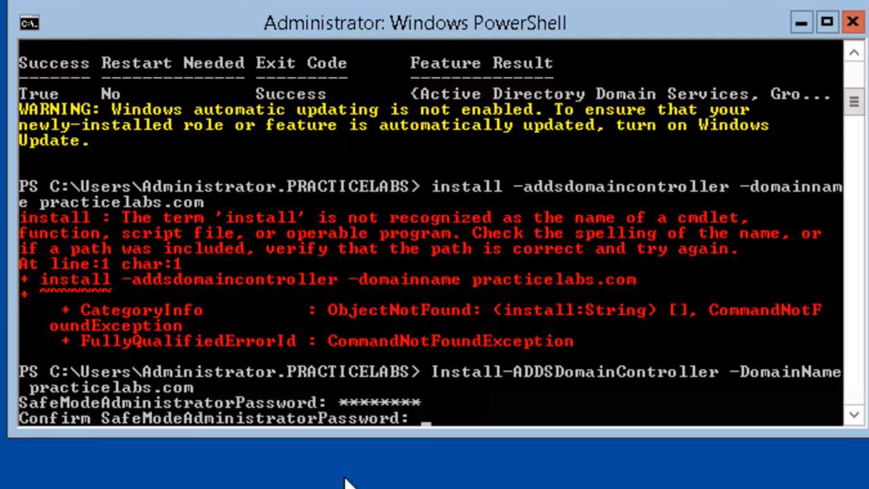
pyautogui.write('*')
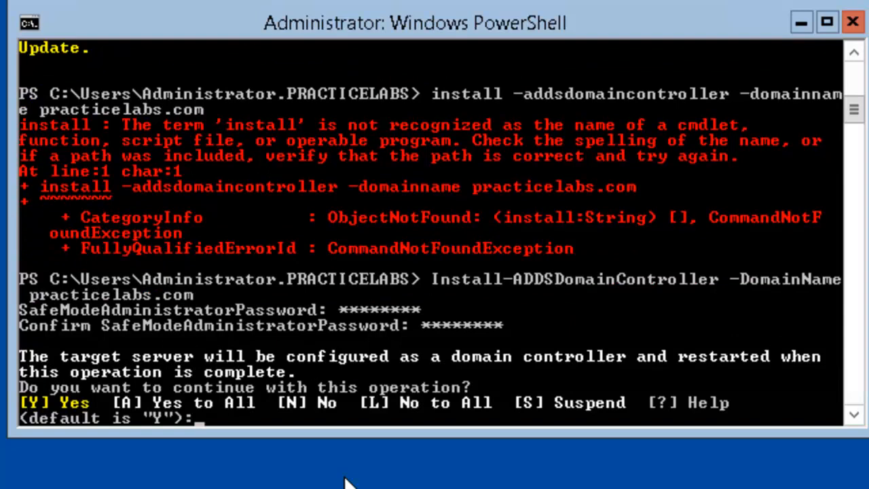
pyautogui.moveTo(203, 428)
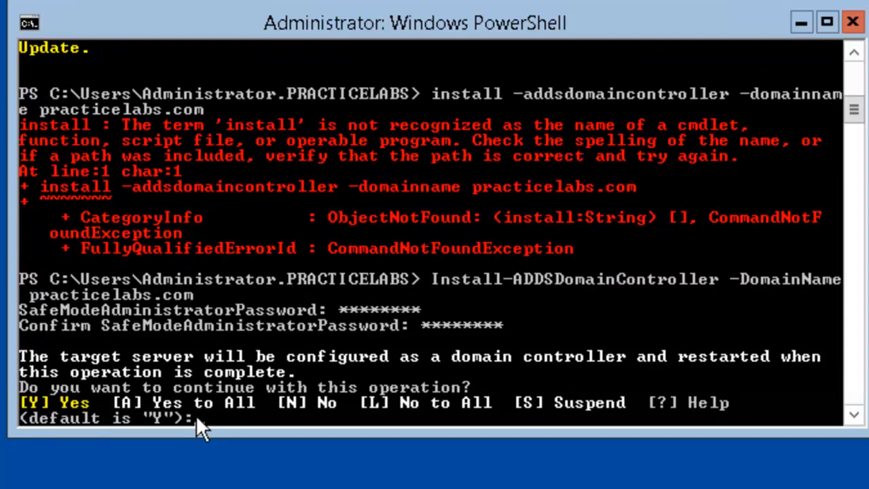
pyautogui.write('y')
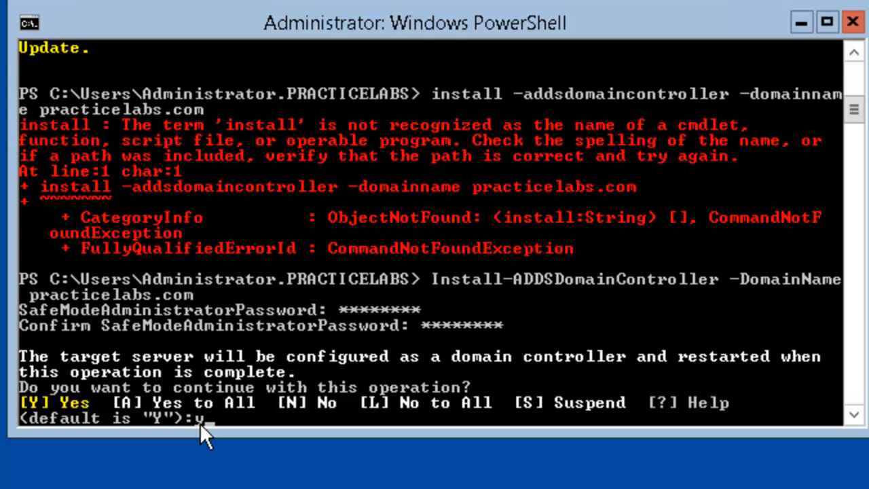
# - Confirm Y so the domain controller promotion for practicelabs.com proceeds
pyautogui.press('Enter')
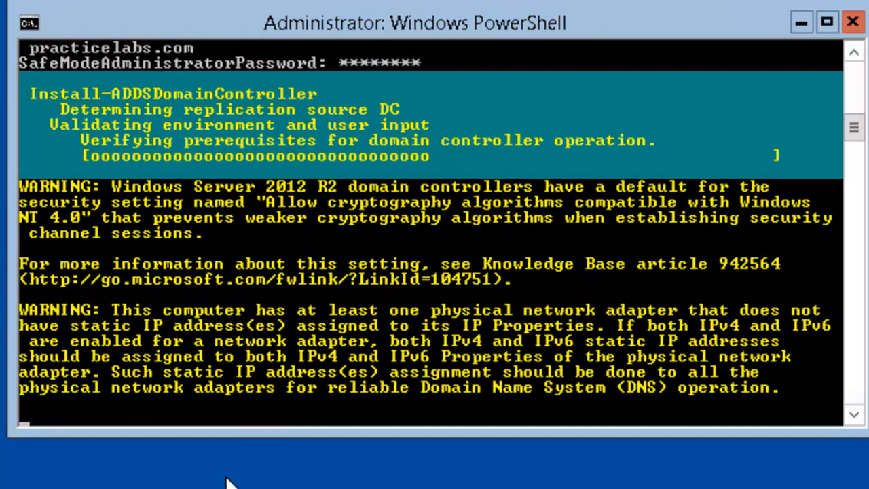
pyautogui.moveTo(102, 122)
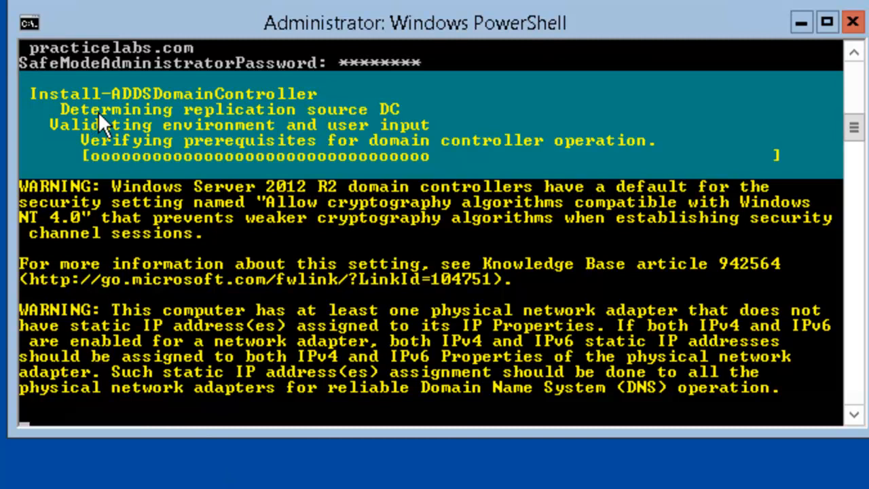
pyautogui.moveTo(143, 116)
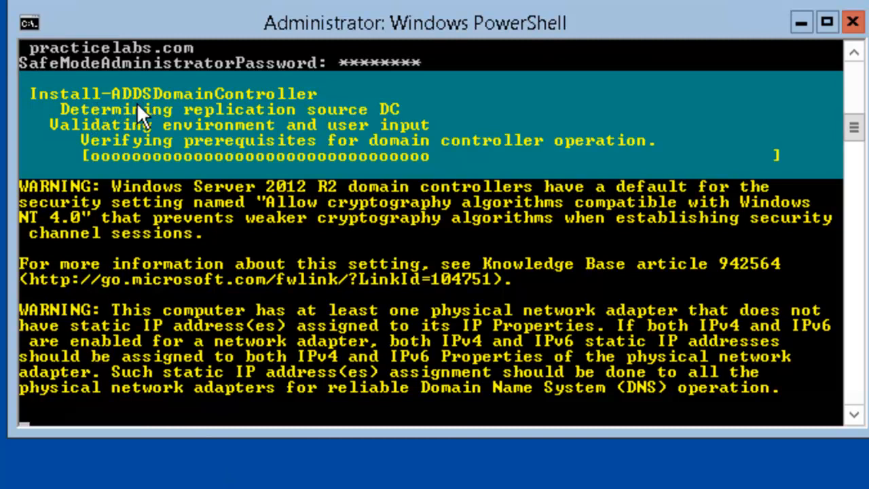
pyautogui.moveTo(283, 108)
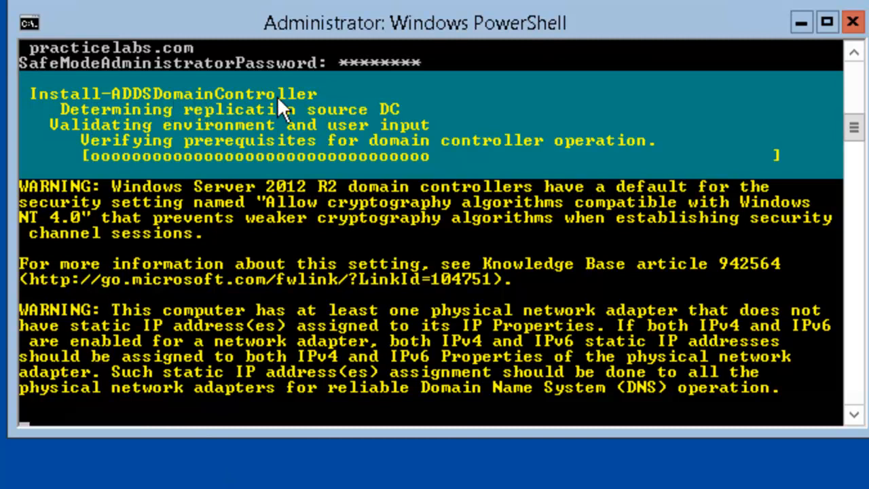
pyautogui.moveTo(260, 126)
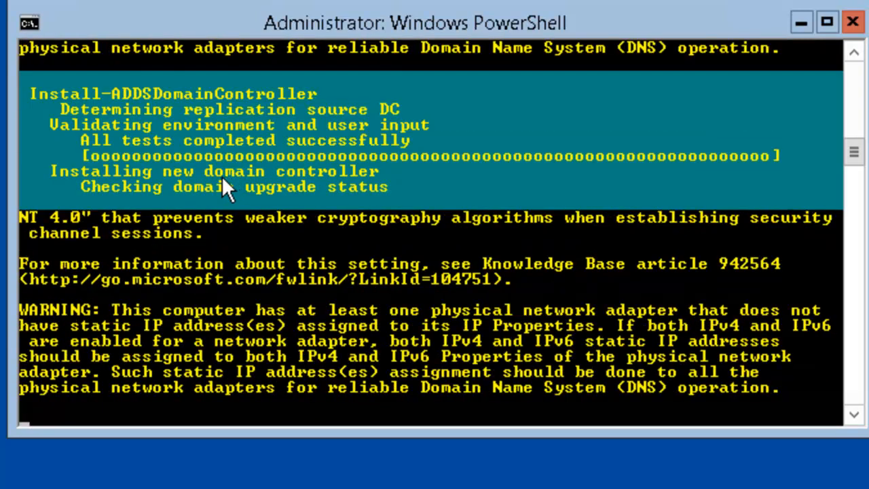
pyautogui.moveTo(169, 214)
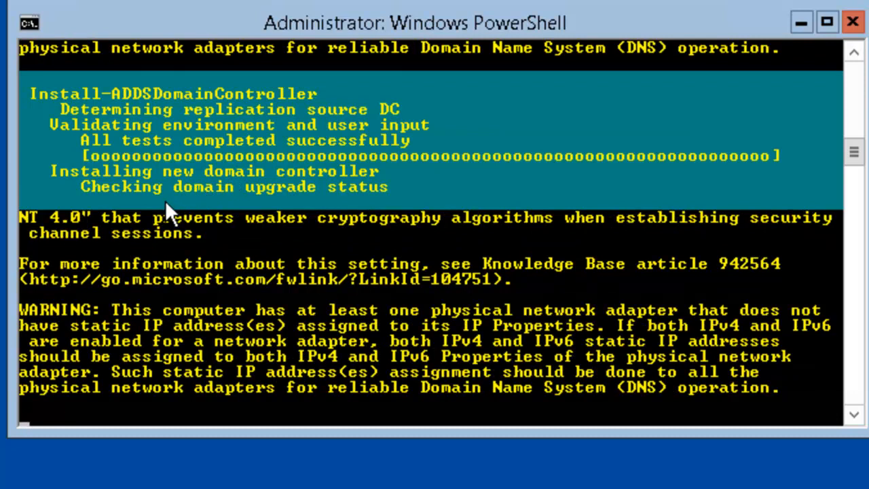
pyautogui.moveTo(206, 407)
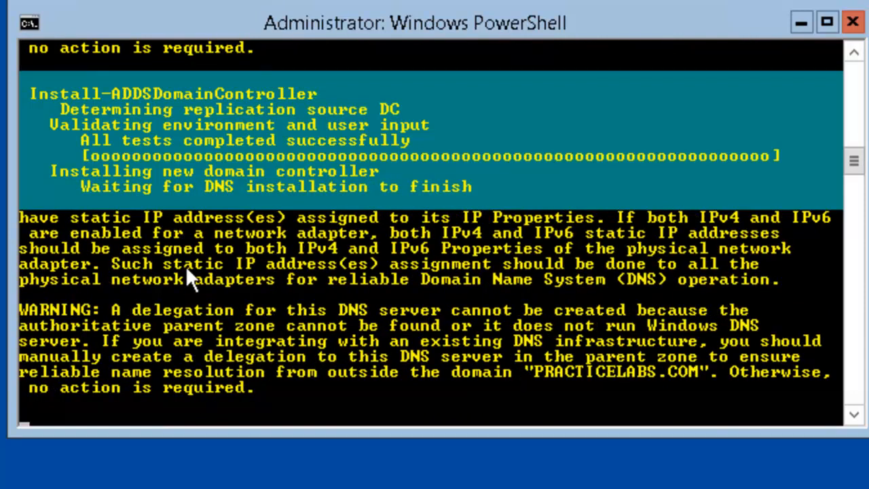
pyautogui.moveTo(360, 207)
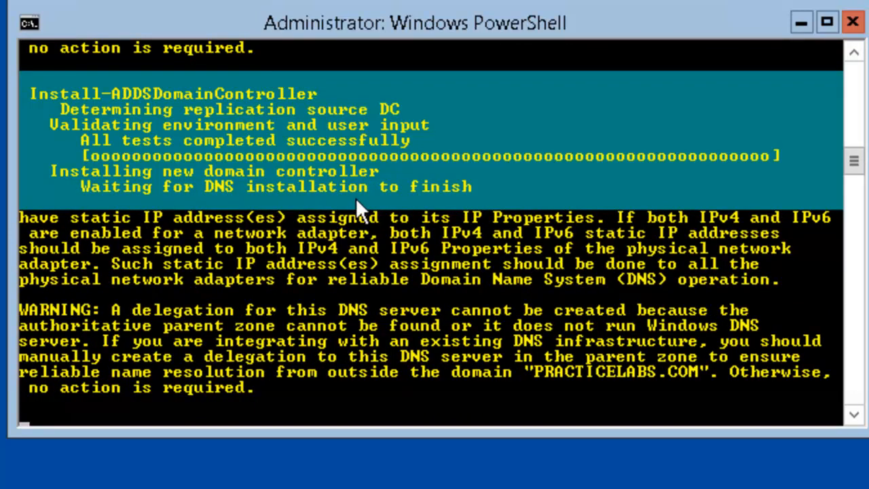
pyautogui.moveTo(451, 216)
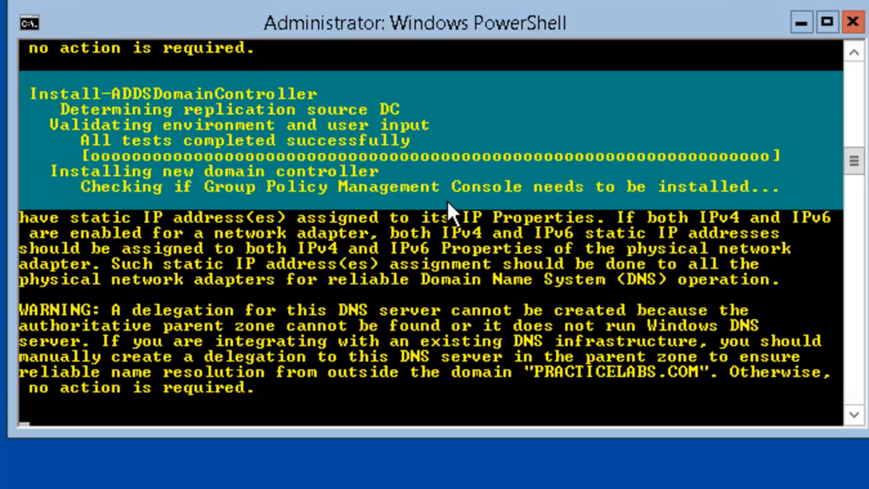
pyautogui.moveTo(445, 214)
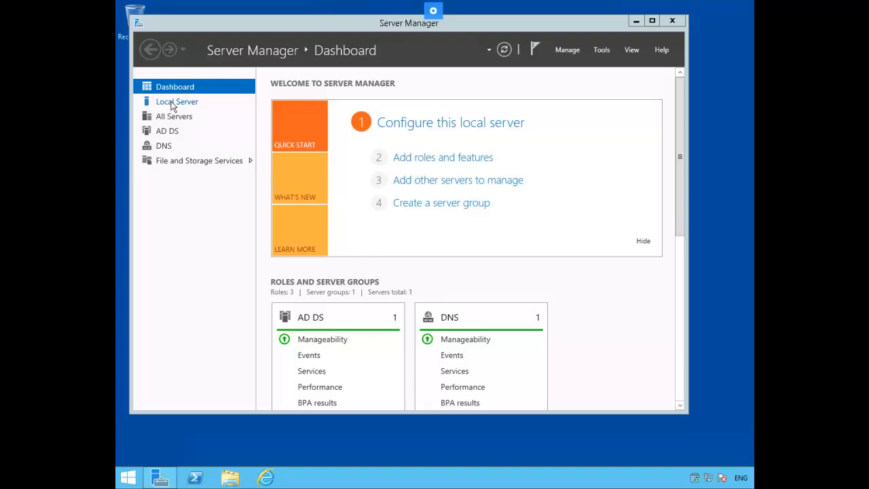
# - From Local Server's Tools menu, launch Active Directory Users and Computers for PRACTICELABS.COM
pyautogui.click(177, 101)
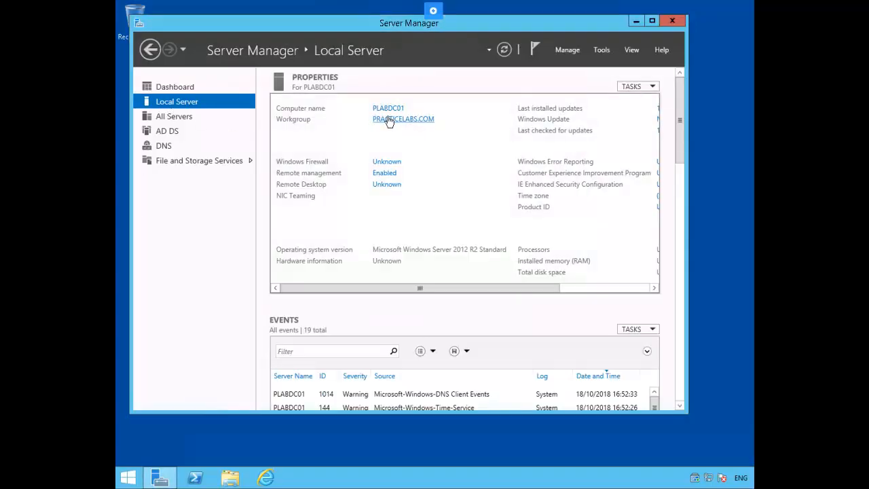
pyautogui.click(600, 49)
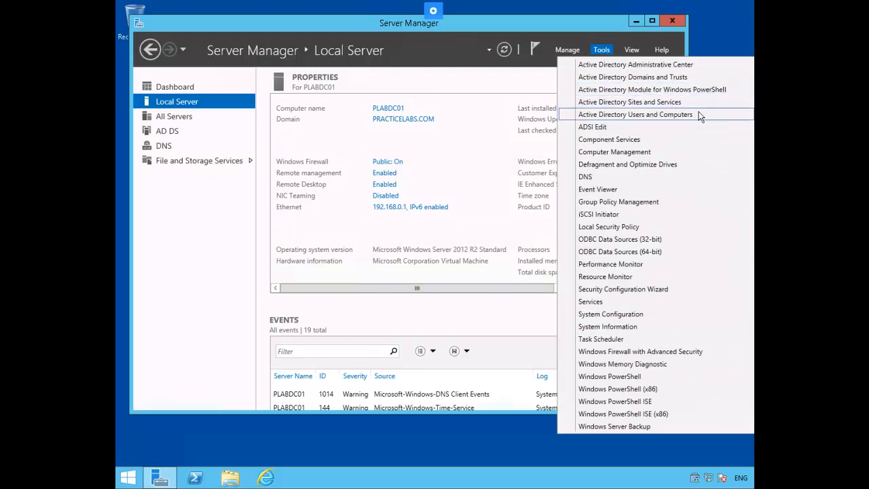
pyautogui.click(636, 114)
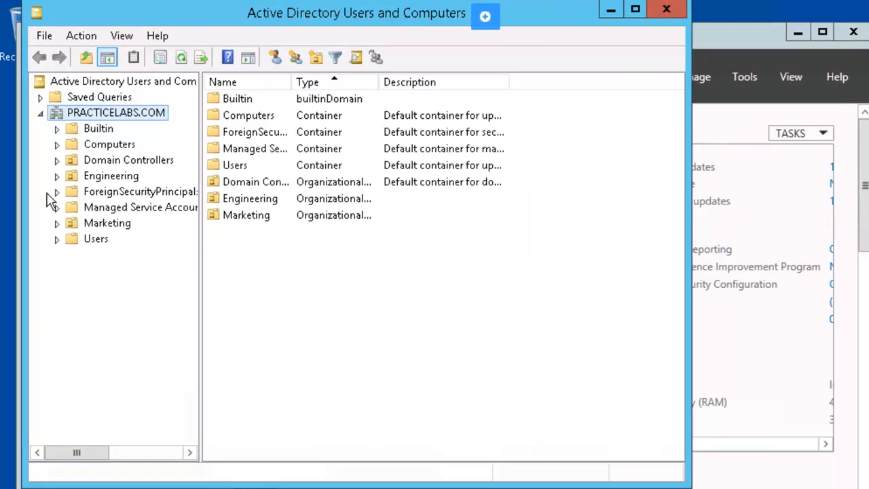
# - Show the Domain Controllers OU and select PLABDM01 listed beside PLABDC01
pyautogui.click(127, 161)
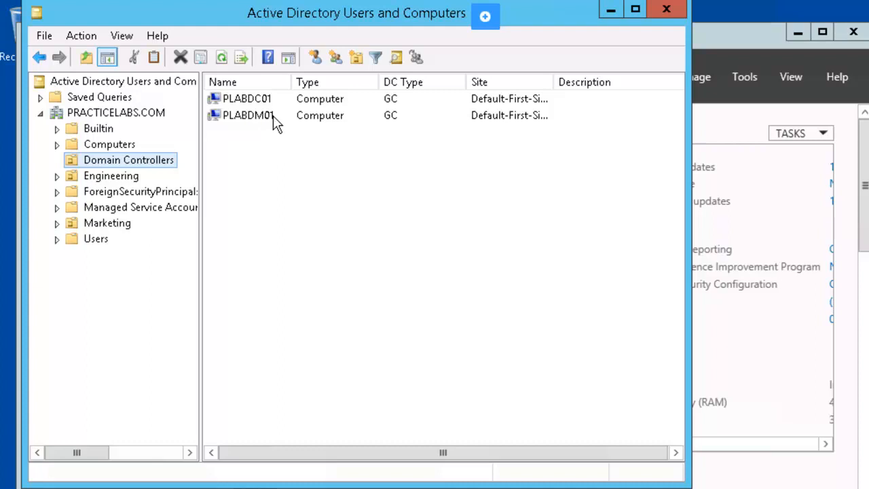
pyautogui.click(247, 114)
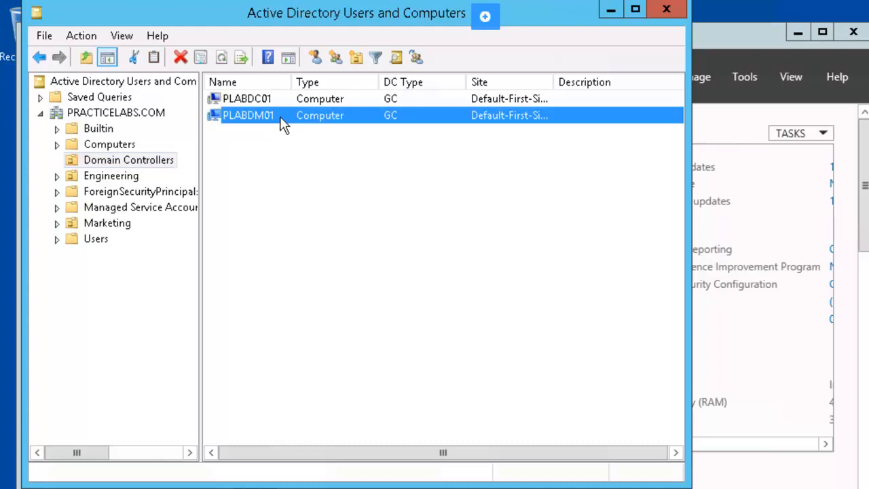